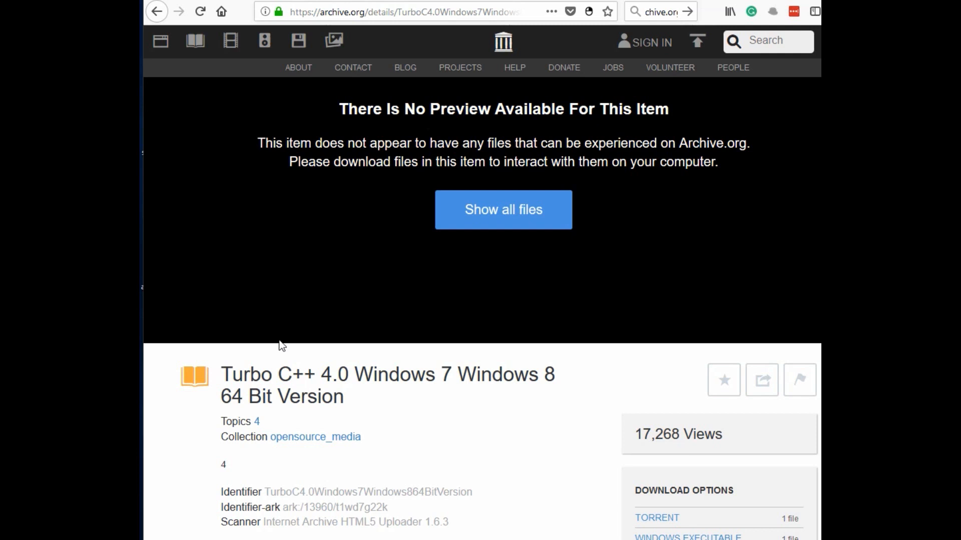
# Step: Scroll through the current source to bring the main function into view
pyautogui.scroll(-3)
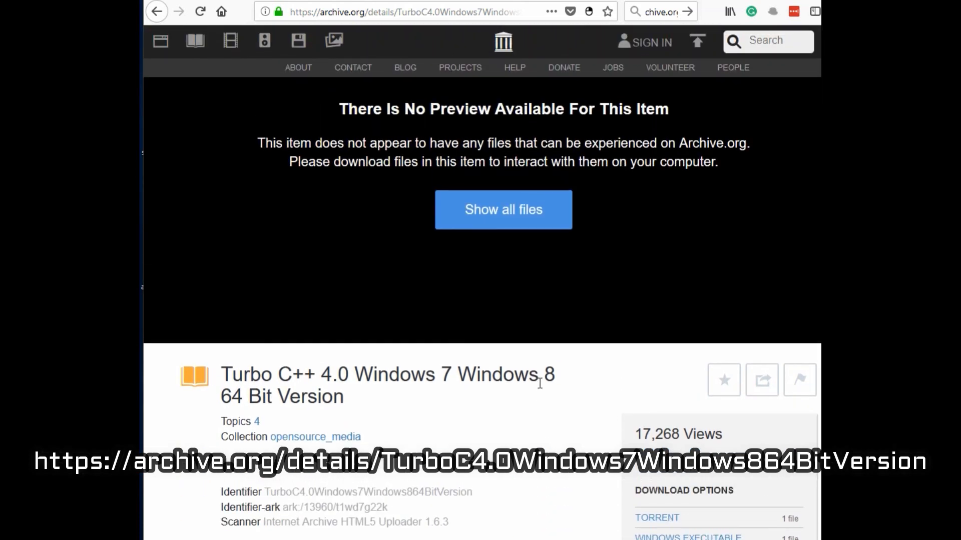
pyautogui.scroll(-3)
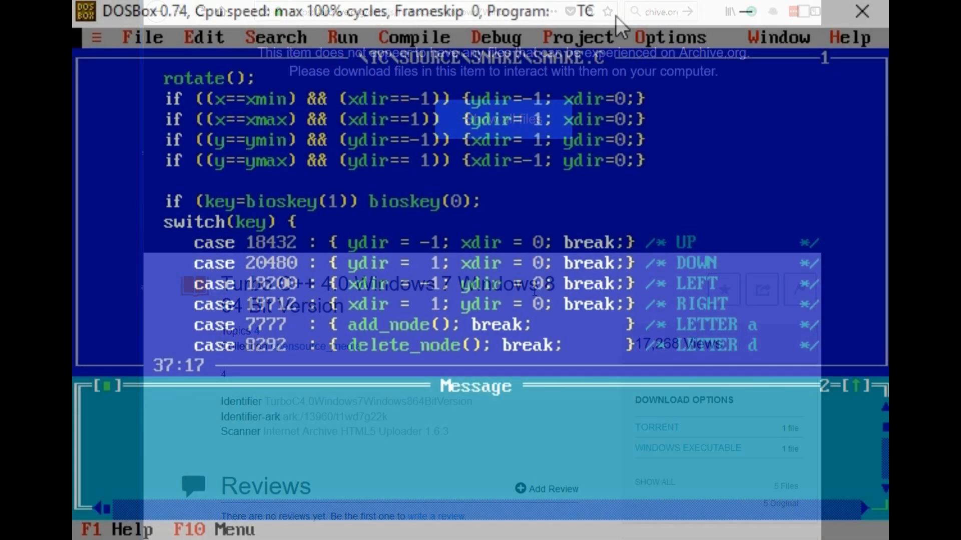
pyautogui.click(143, 38)
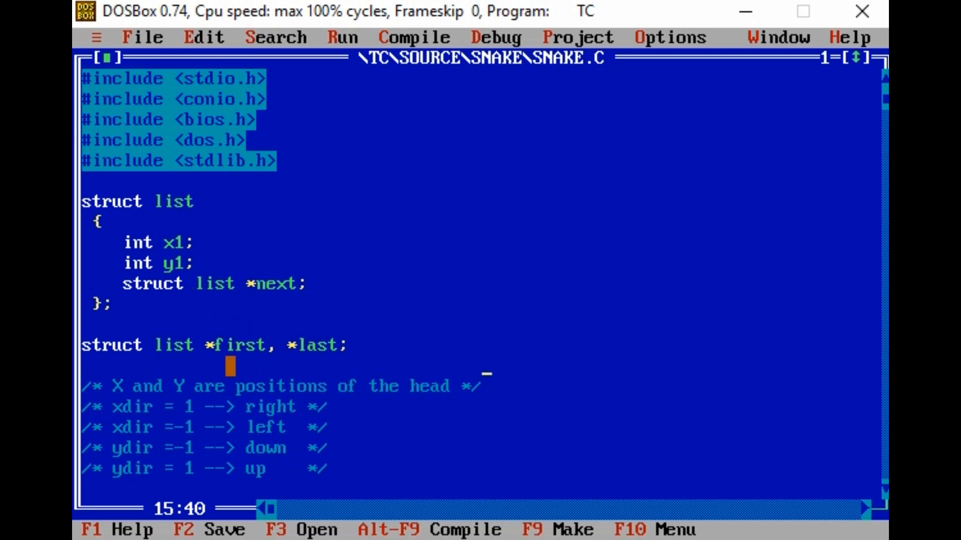
pyautogui.press('Up')
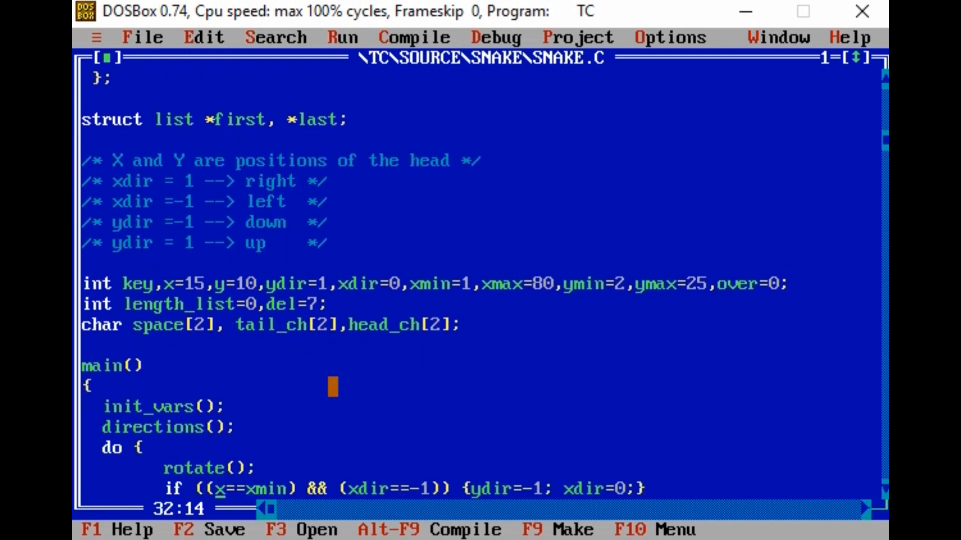
pyautogui.scroll(-3)
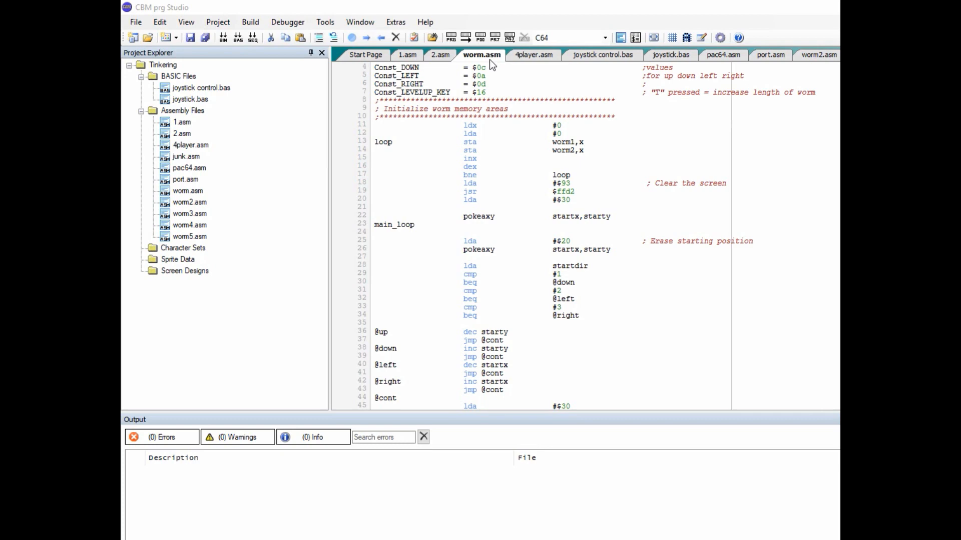
pyautogui.scroll(-3)
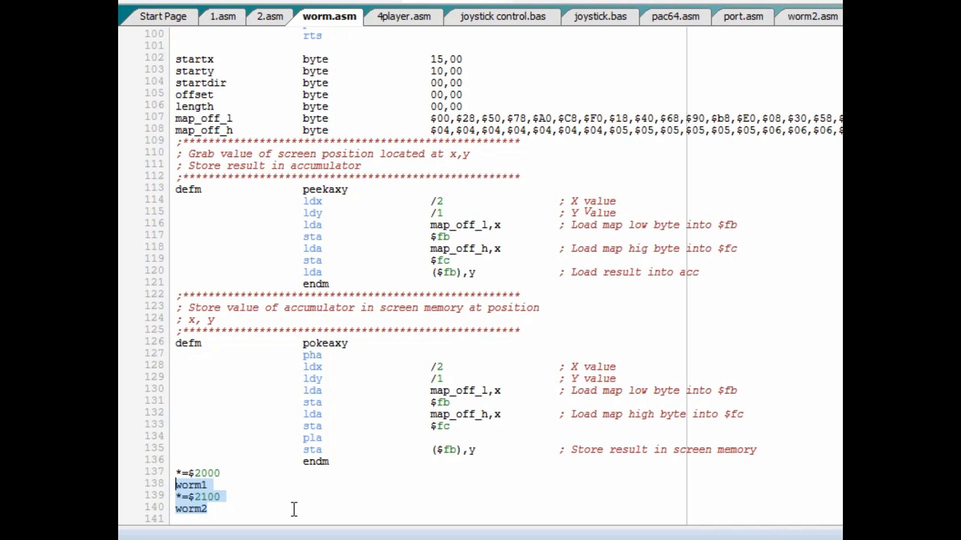
pyautogui.moveTo(840, 44)
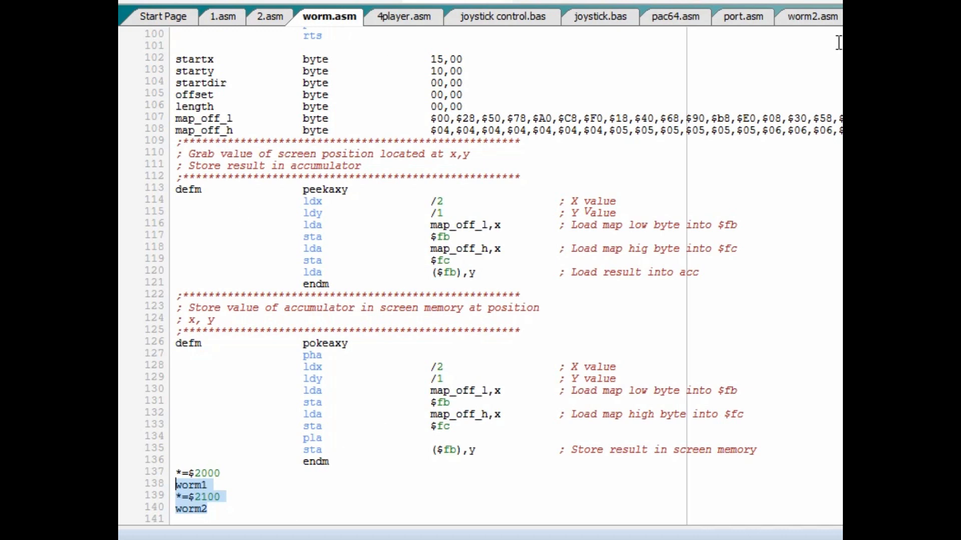
# Step: Switch to worm2.asm and close the uppercase code preview window
pyautogui.click(802, 17)
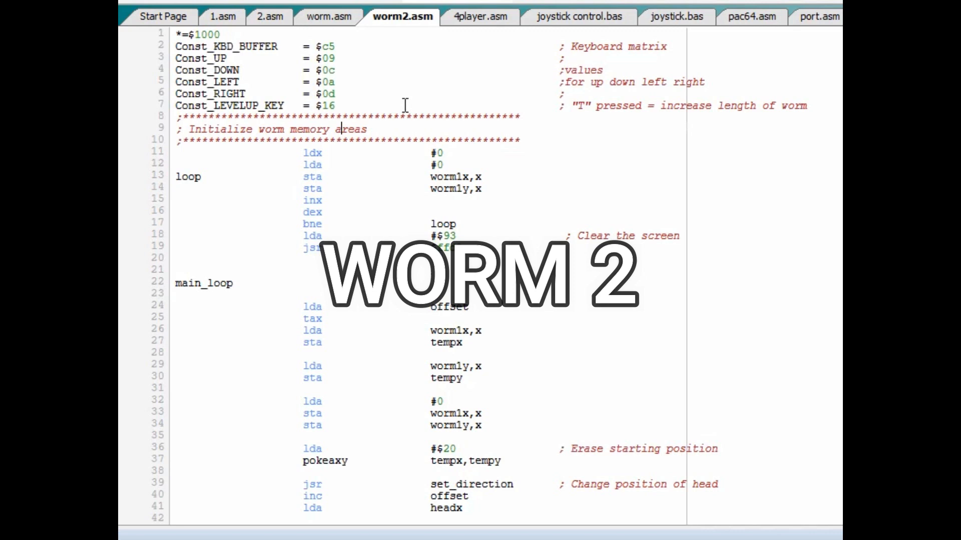
pyautogui.scroll(-3)
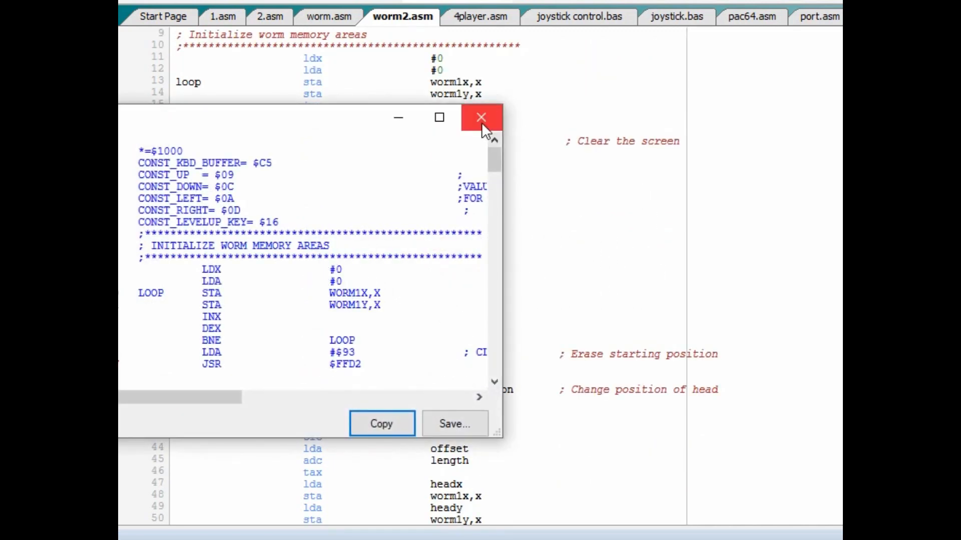
pyautogui.click(481, 117)
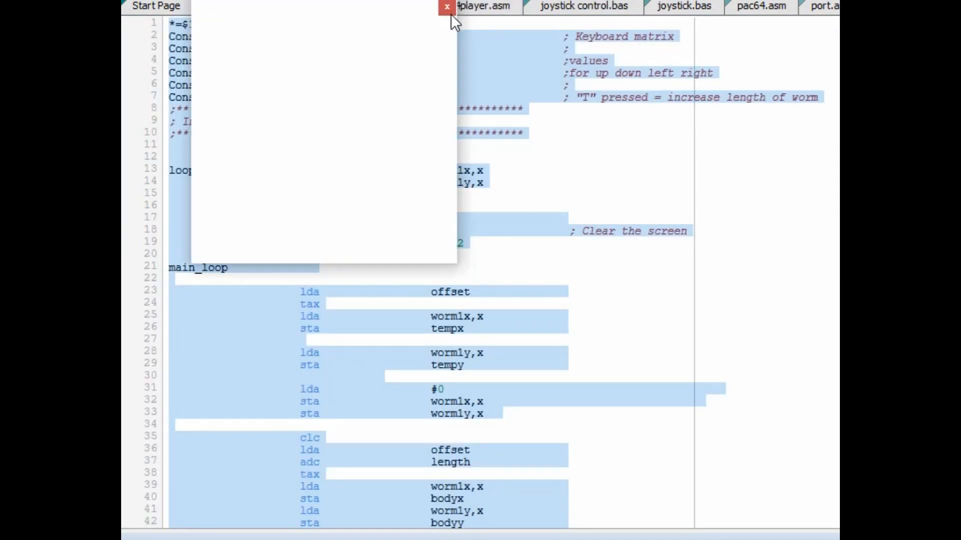
# Step: Close the leftover blank pop-up, then select and deselect worm3.asm's body-drawing lines
pyautogui.click(443, 8)
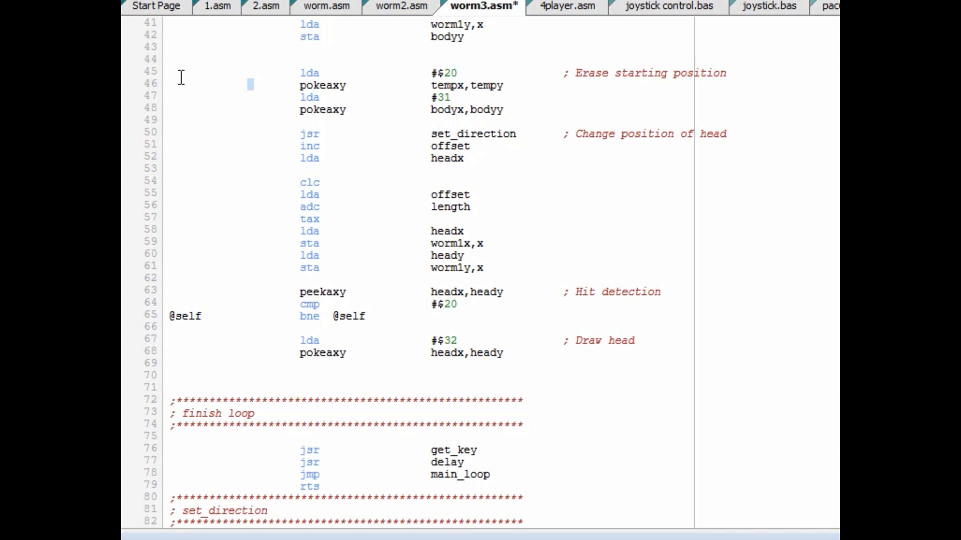
pyautogui.click(238, 96)
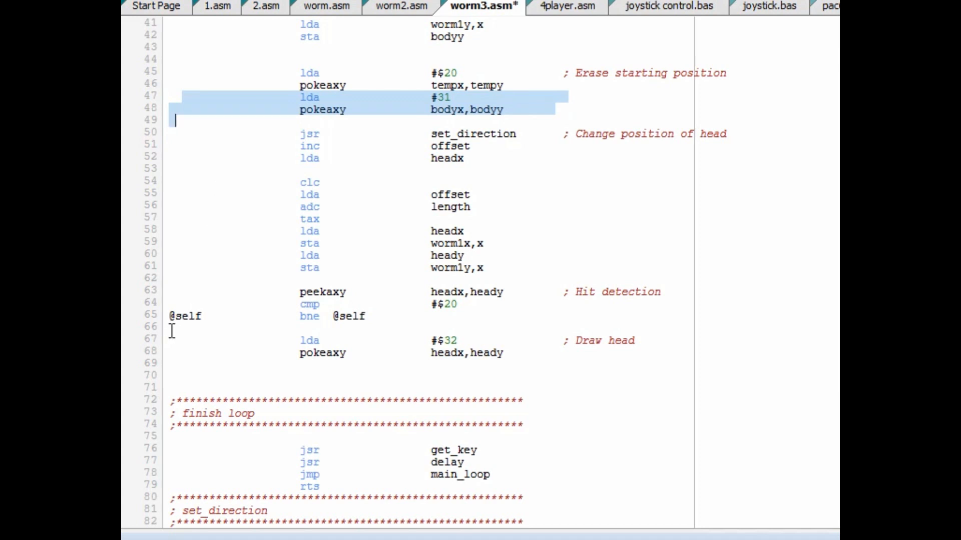
pyautogui.click(172, 363)
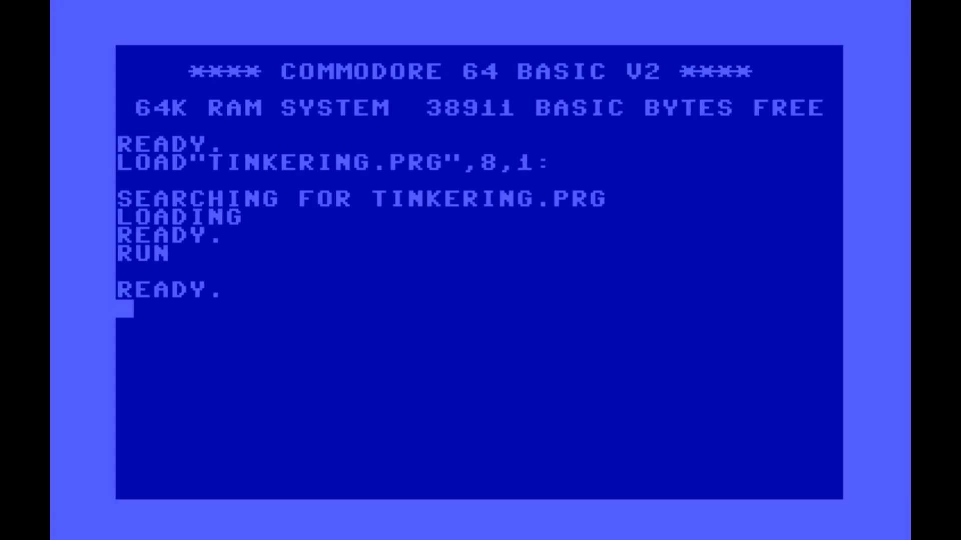
# Step: Run TINKERING.PRG in the emulator and scroll worm3.asm to its delay and data section
pyautogui.press('Return')
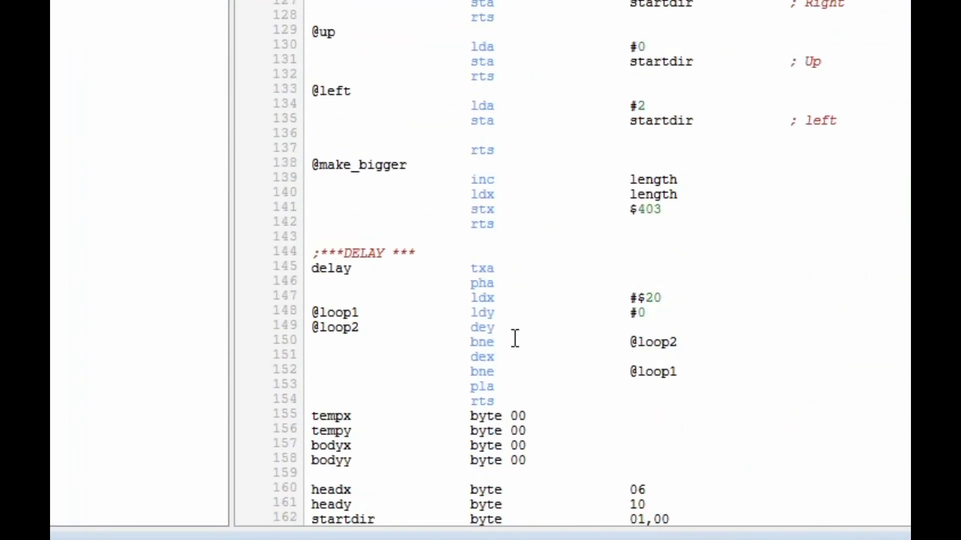
pyautogui.scroll(-3)
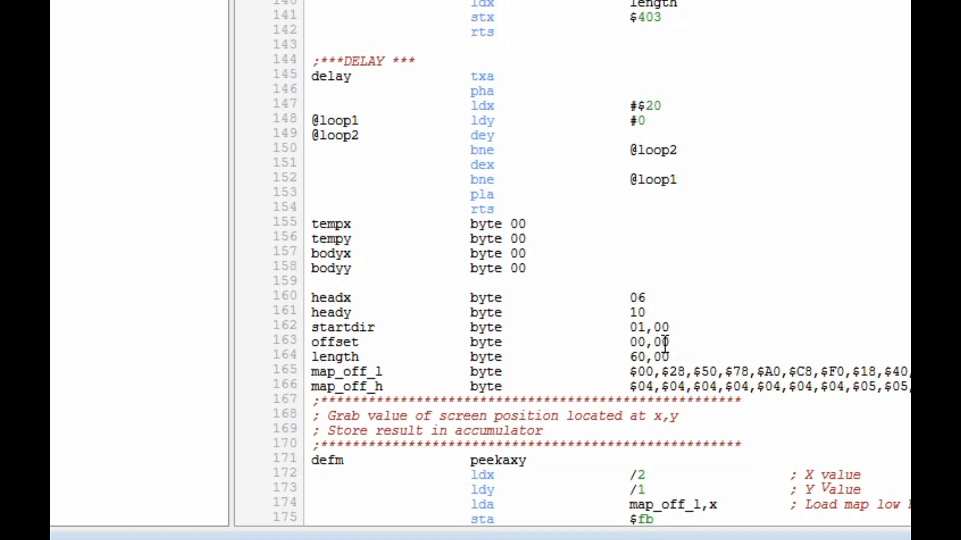
# Step: Set the worm length to 20 and enter 8 for the larger delay loop count
pyautogui.write('20')
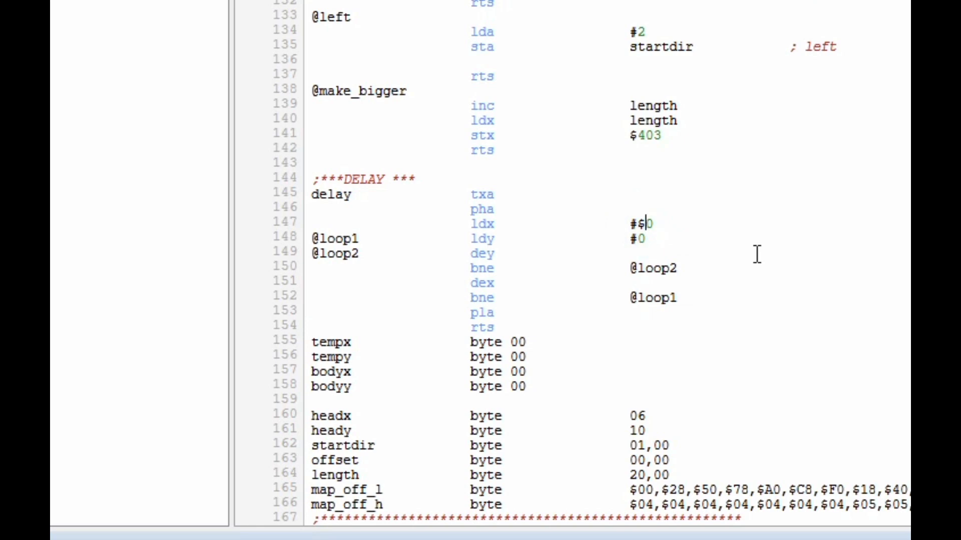
pyautogui.write('8')
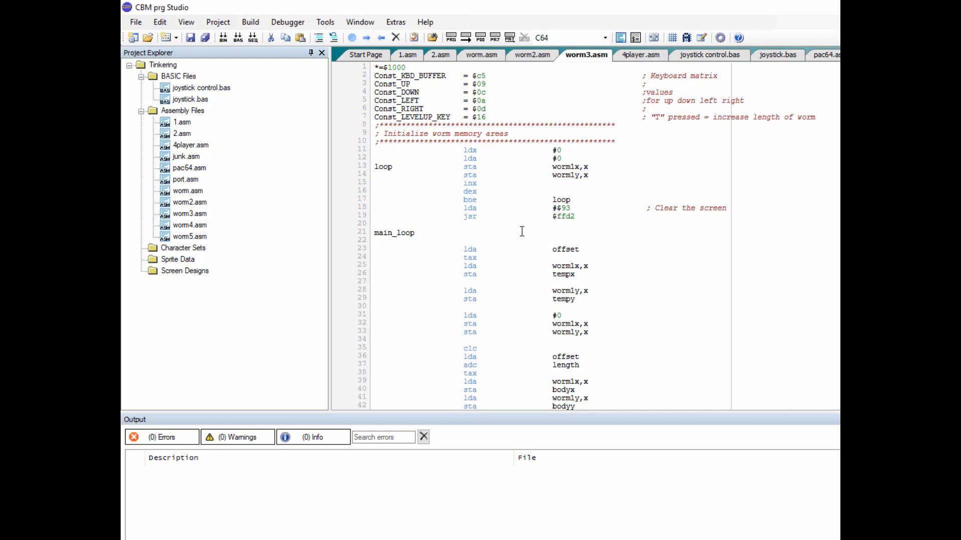
pyautogui.moveTo(528, 155)
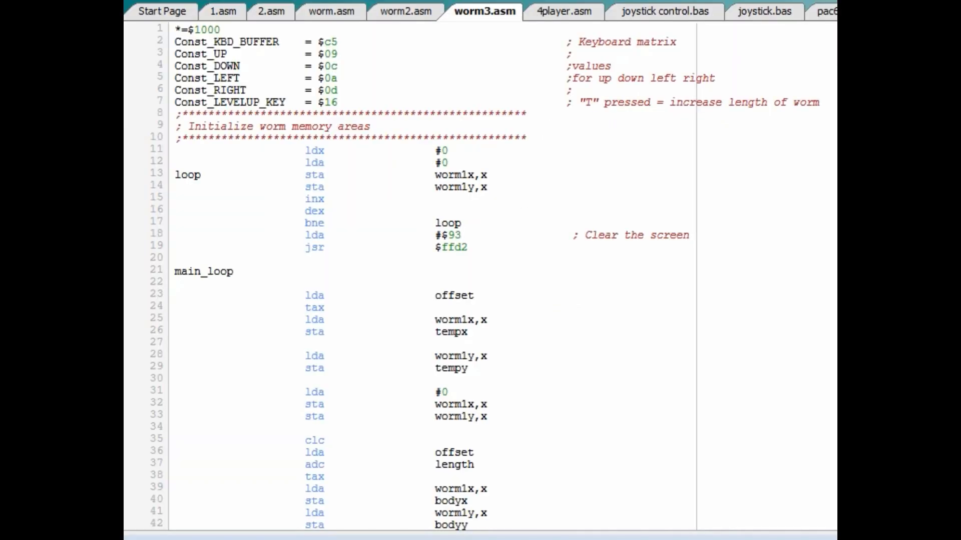
pyautogui.click(559, 11)
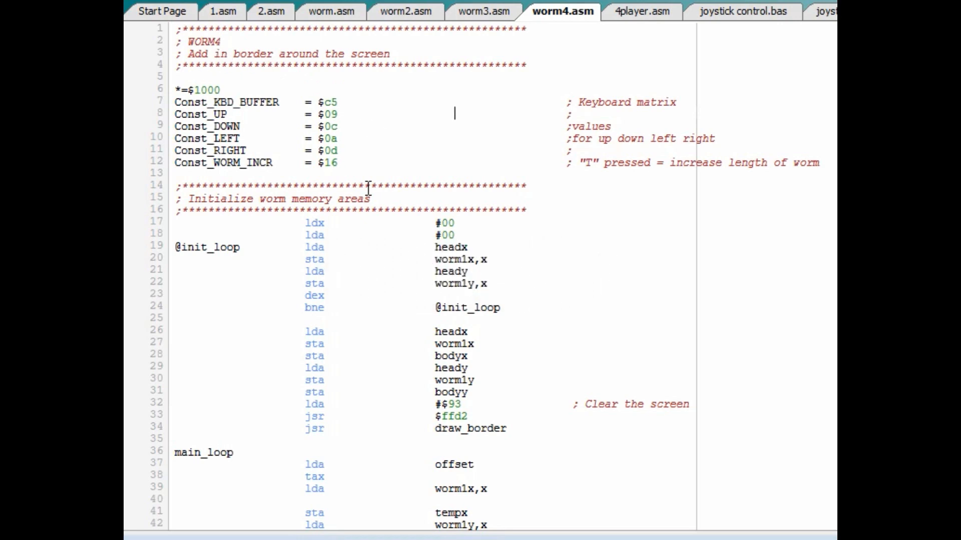
# Step: Scroll worm4.asm down to the border-drawing routine with box edge, width and color code
pyautogui.scroll(-3)
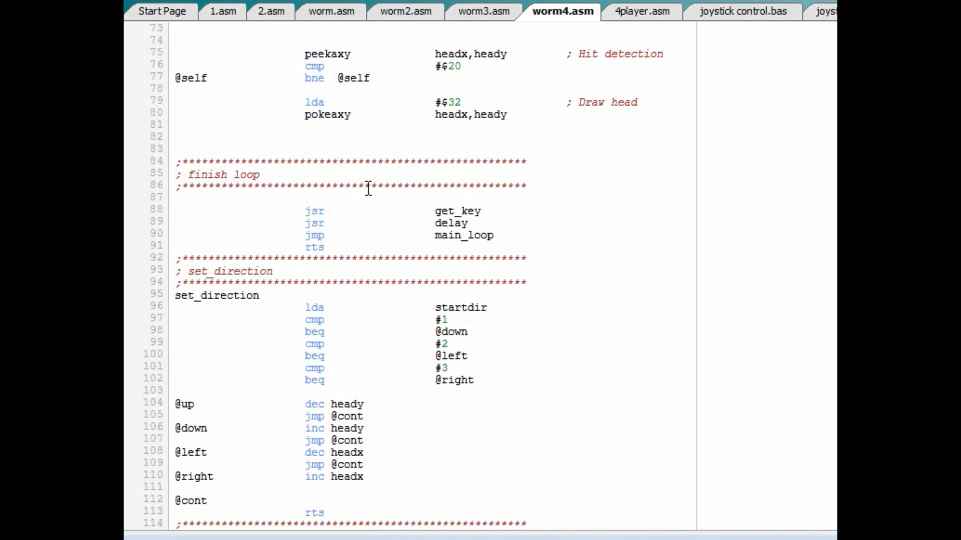
pyautogui.scroll(-3)
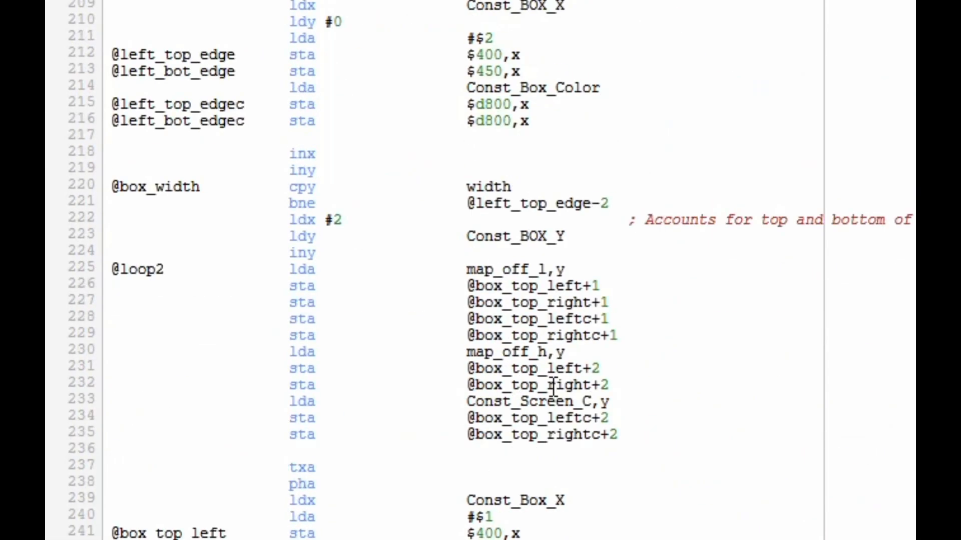
# Step: Edit the length byte on line 272 so the worm starts at length 20
pyautogui.scroll(-3)
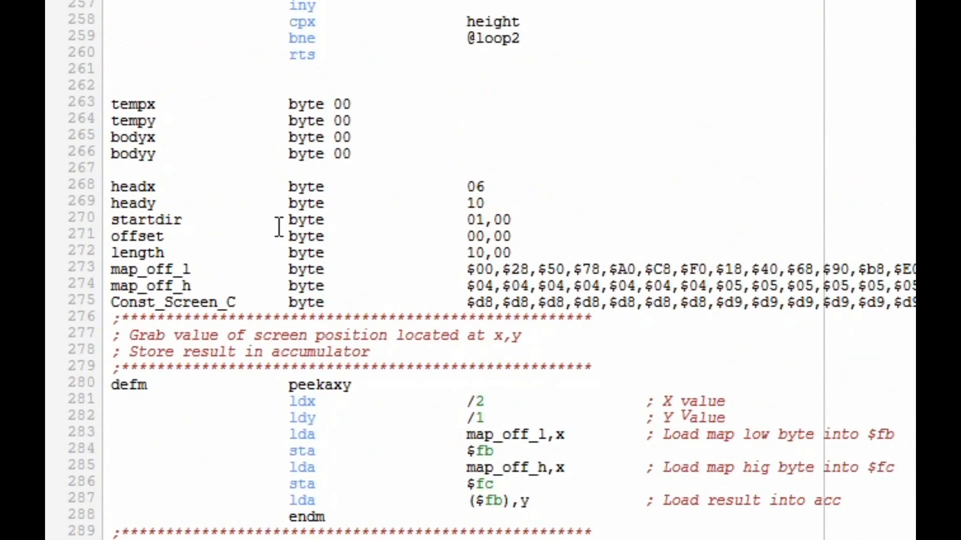
pyautogui.click(470, 251)
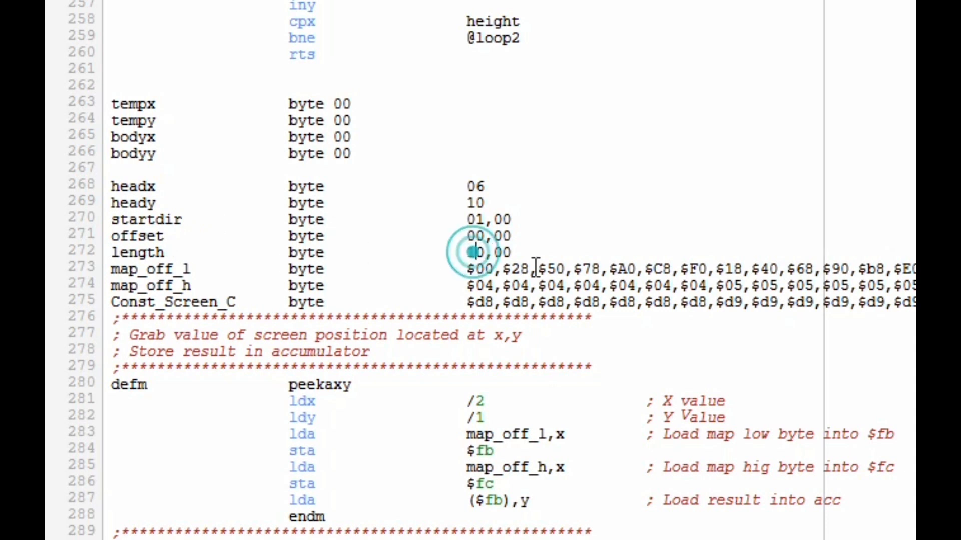
pyautogui.write('2')
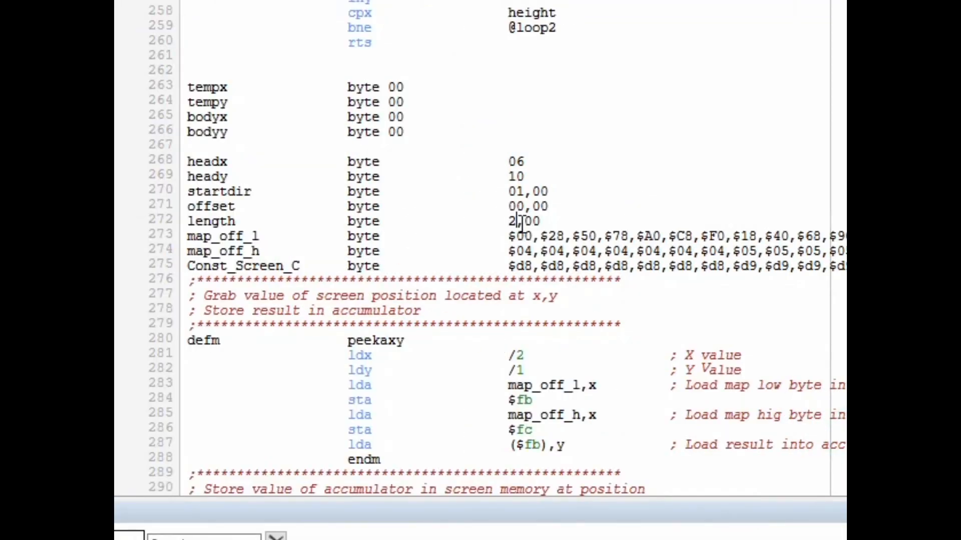
pyautogui.write('1')
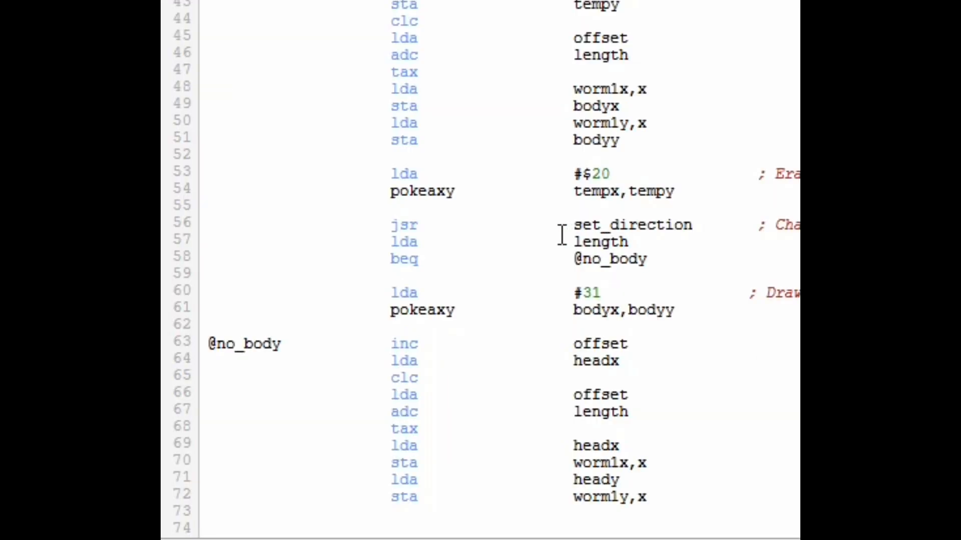
pyautogui.click(730, 242)
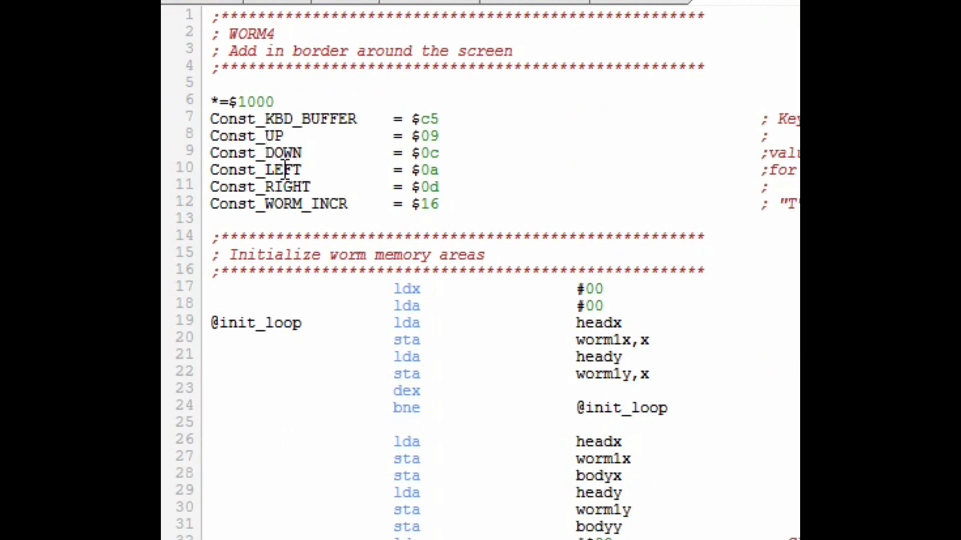
pyautogui.moveTo(342, 165)
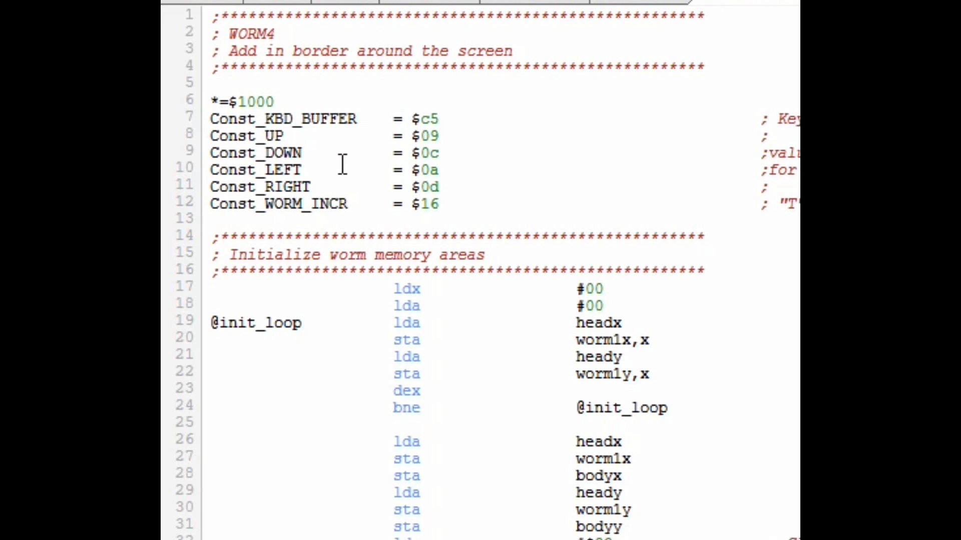
pyautogui.moveTo(320, 160)
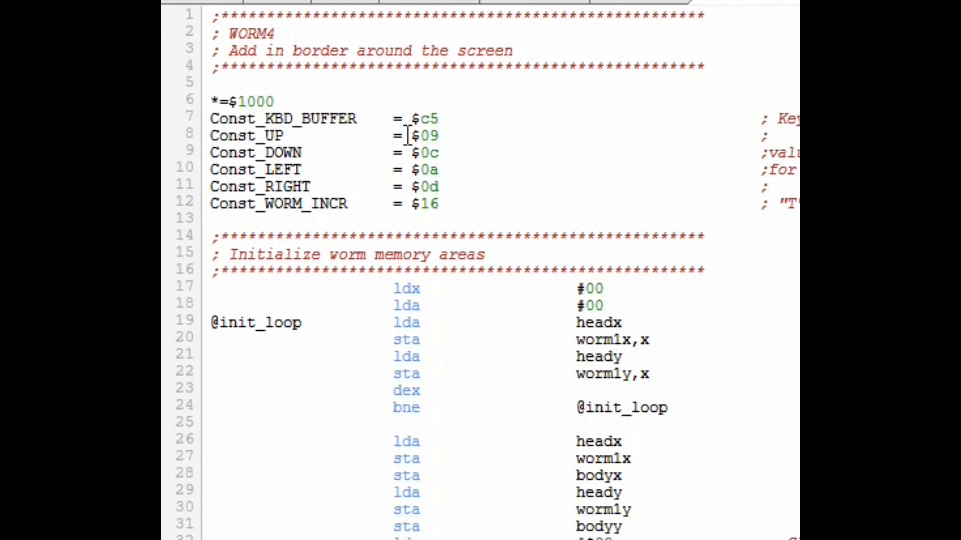
pyautogui.moveTo(320, 65)
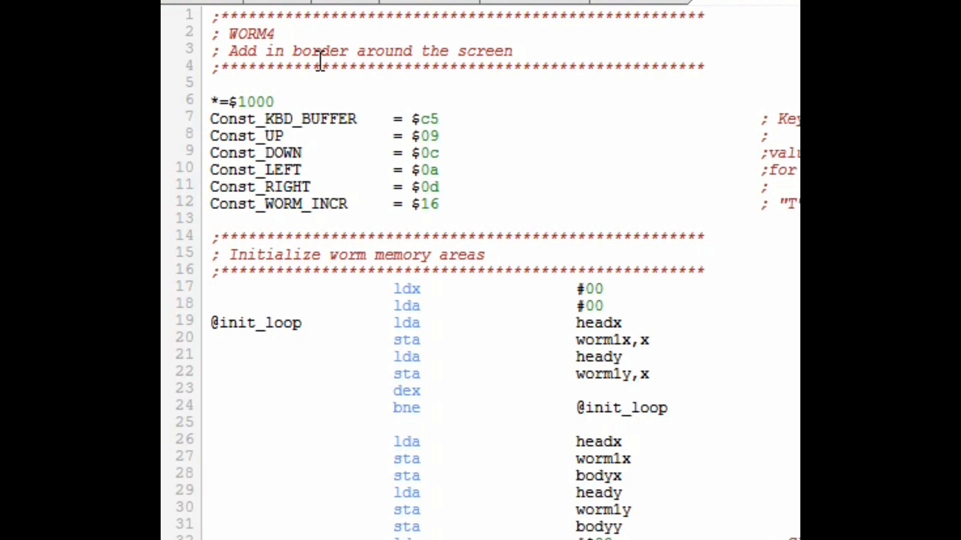
pyautogui.scroll(-3)
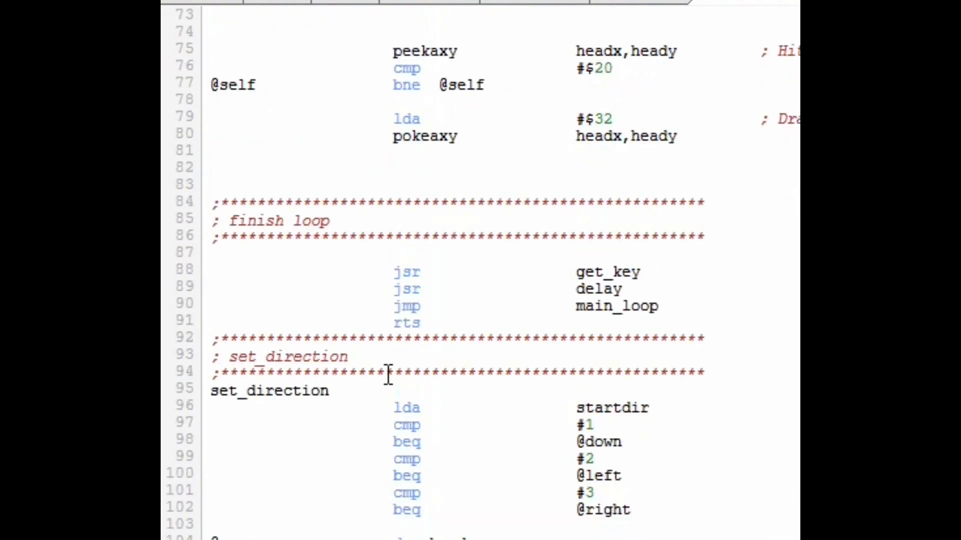
pyautogui.scroll(-3)
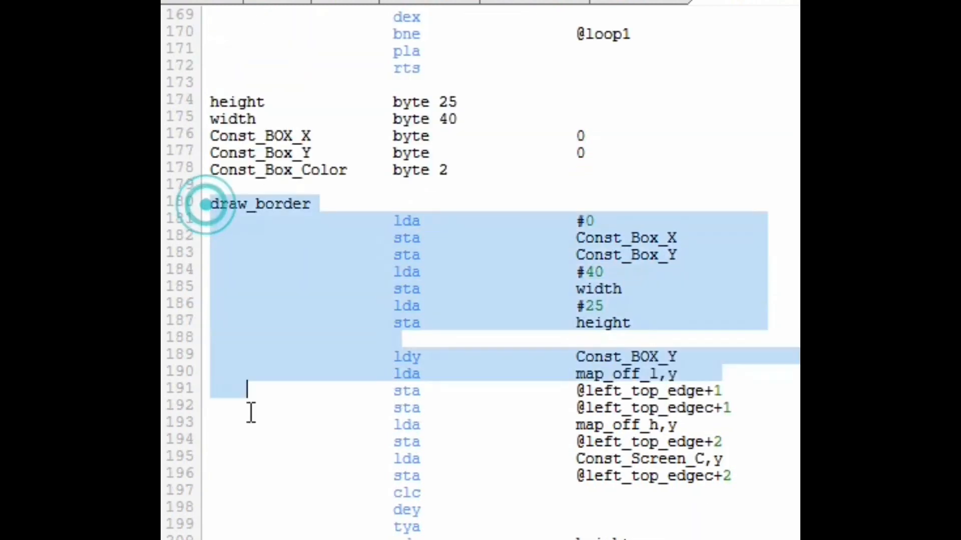
pyautogui.scroll(-3)
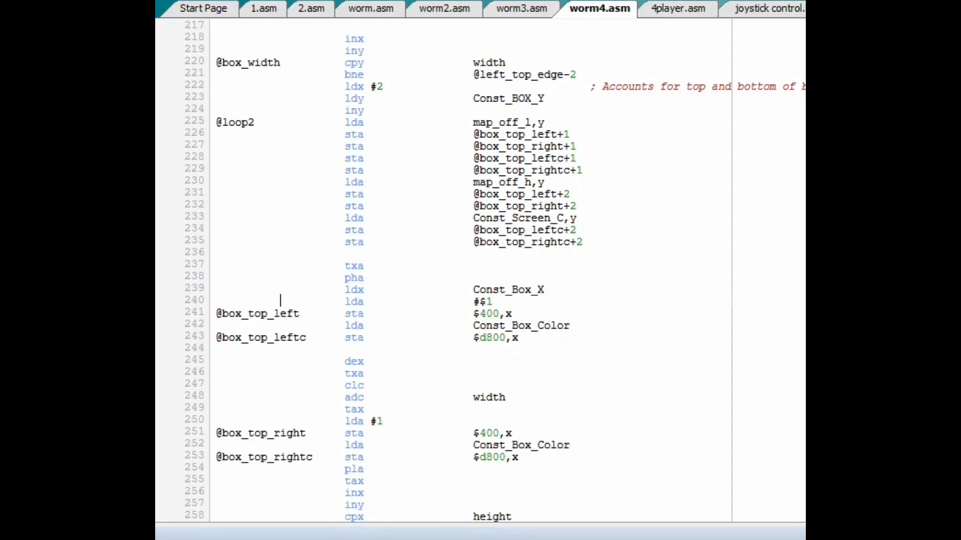
# Step: Switch to worm5.asm, scroll down and highlight the start of DRAW_RANDOM_CHAR
pyautogui.click(678, 8)
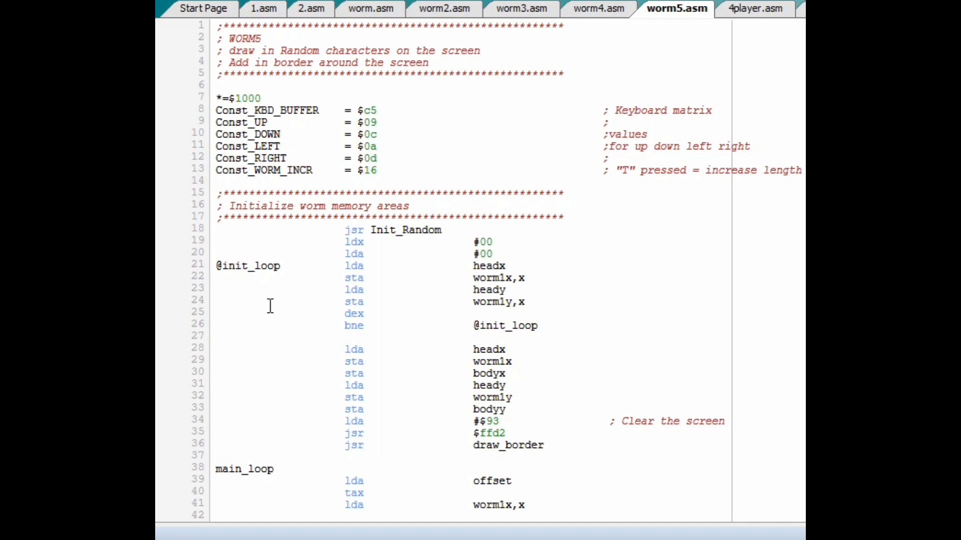
pyautogui.scroll(-3)
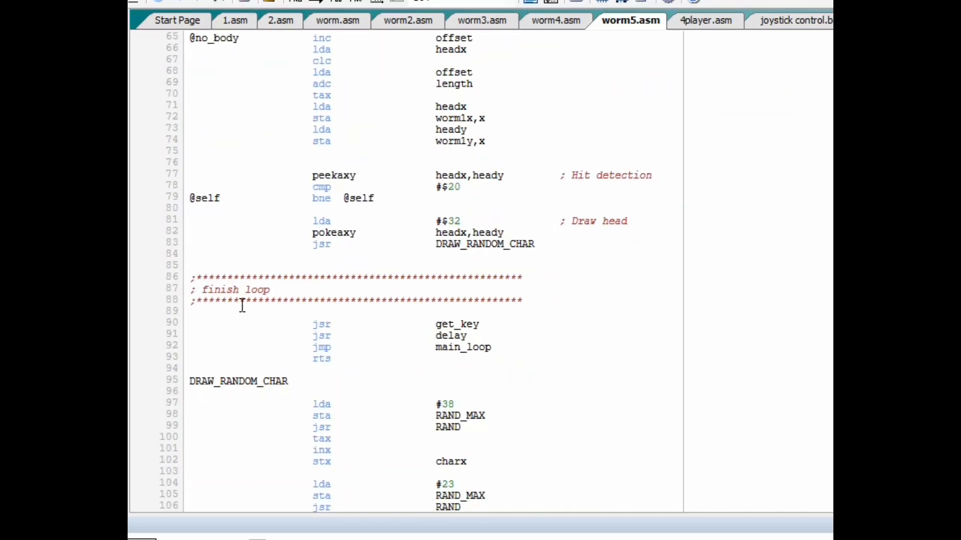
pyautogui.scroll(-3)
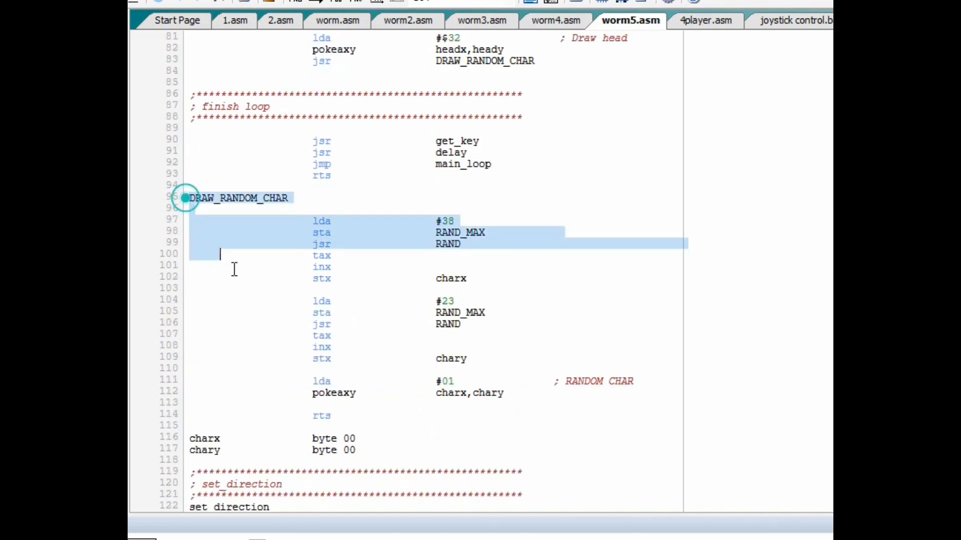
pyautogui.moveTo(232, 251); pyautogui.dragTo(540, 436)
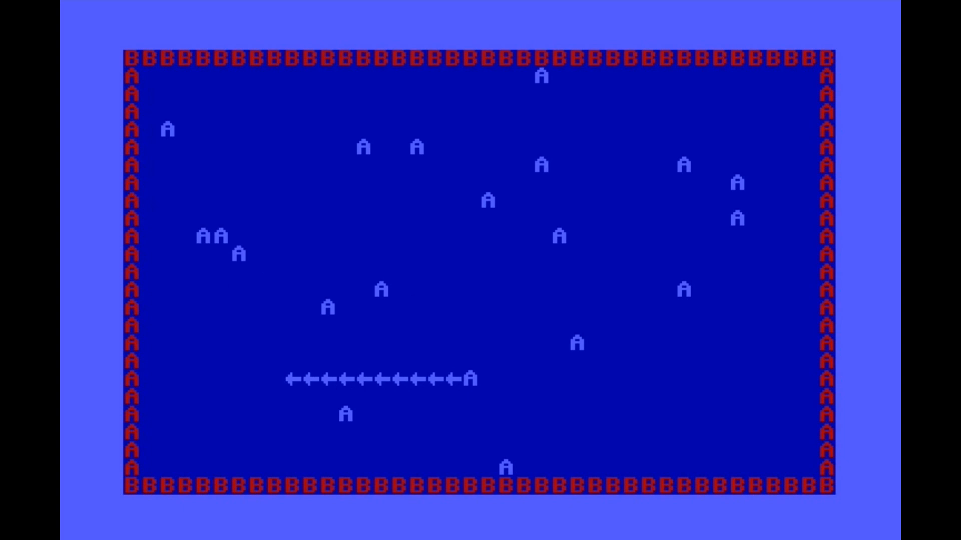
pyautogui.moveTo(627, 70)
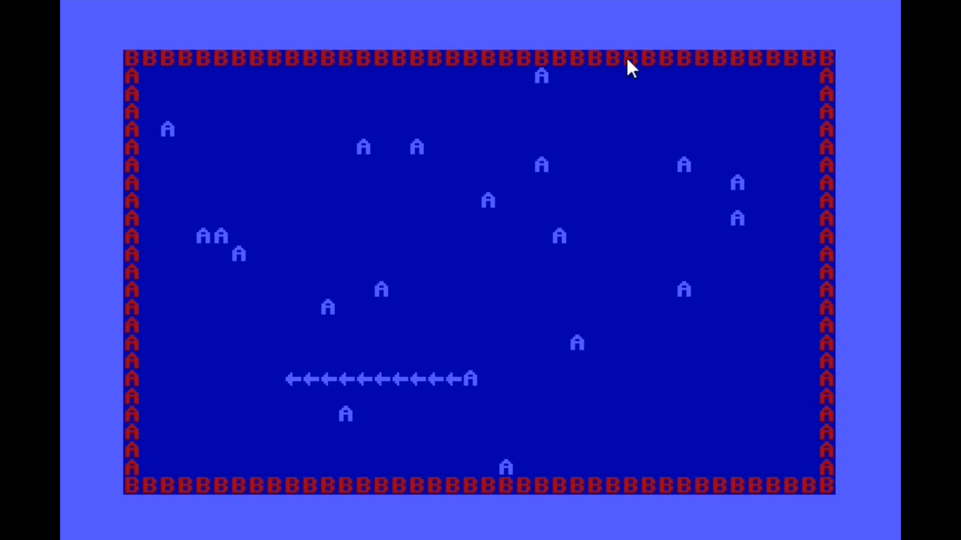
pyautogui.moveTo(644, 212)
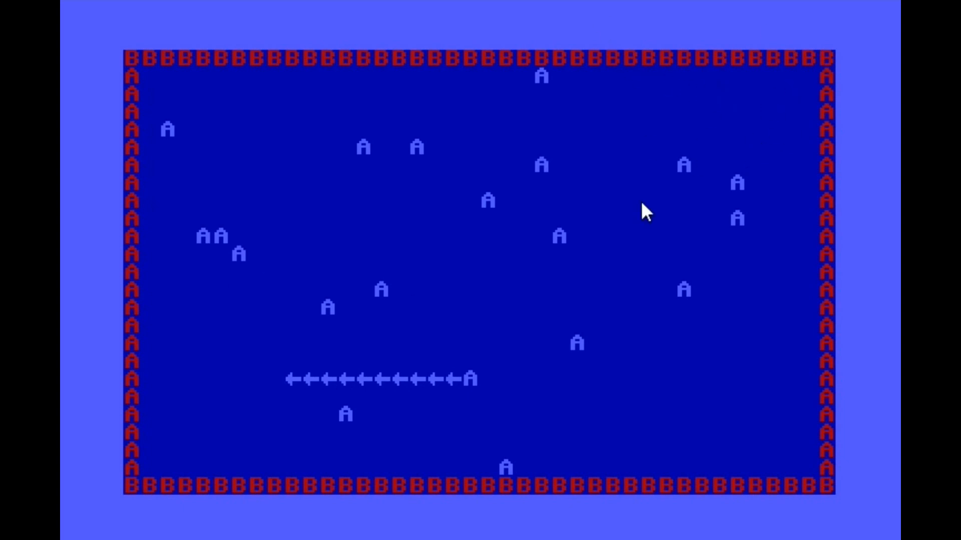
pyautogui.moveTo(362, 331)
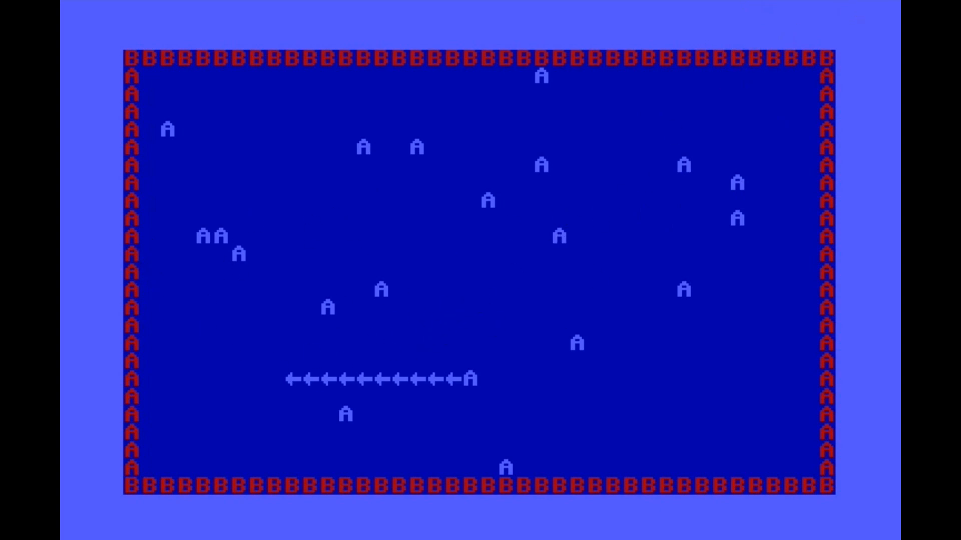
pyautogui.moveTo(398, 351)
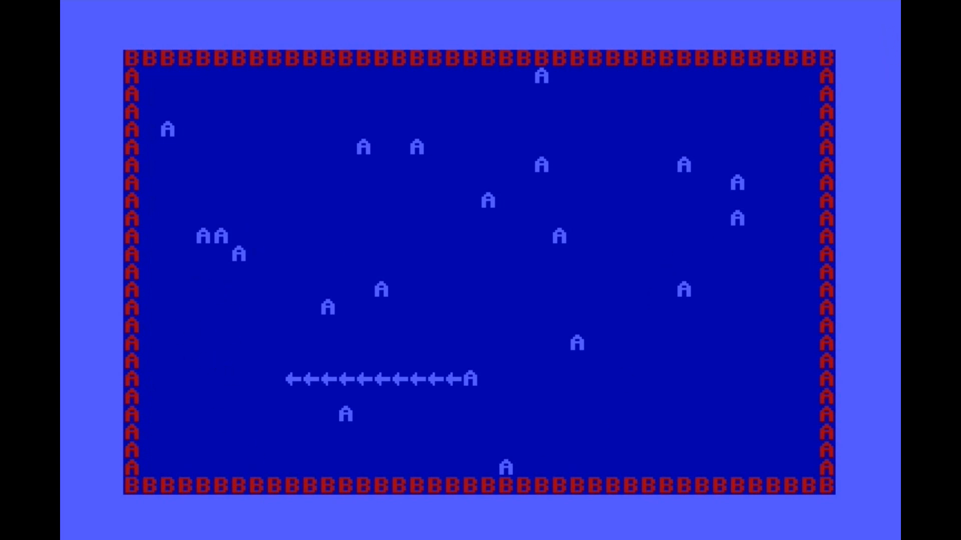
pyautogui.moveTo(780, 422)
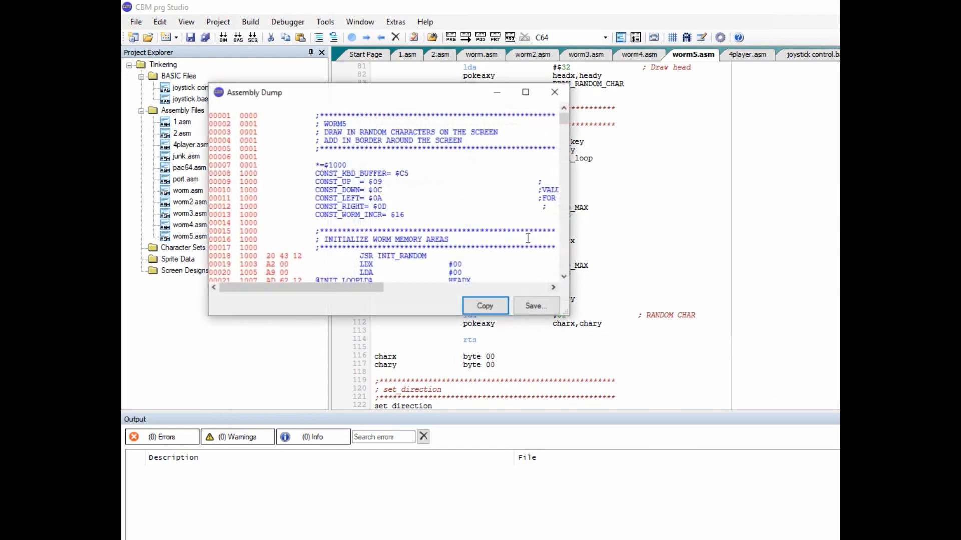
# Step: Relaunch the assembled program in the VICE emulator
pyautogui.click(554, 93)
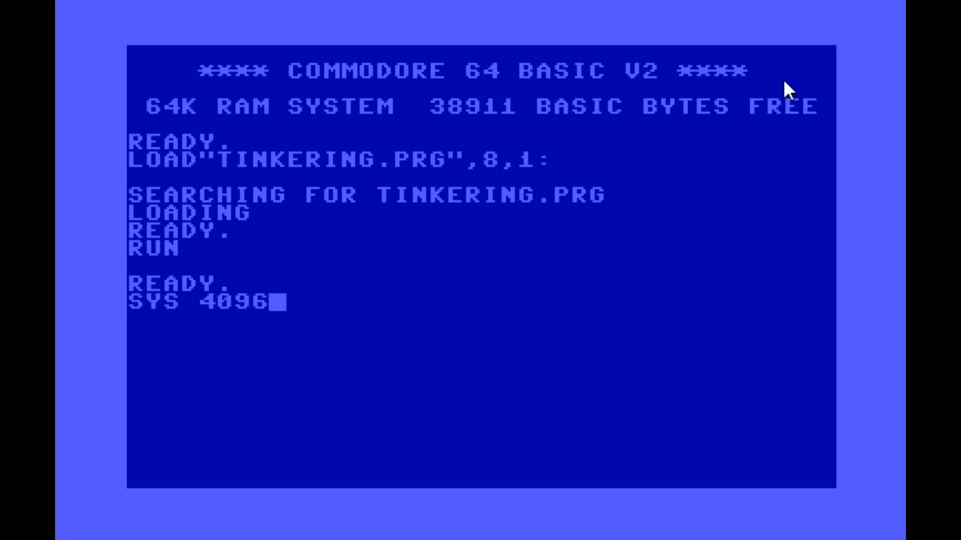
# Step: Enter SYS 4096 to restart the worm program
pyautogui.press('Return')
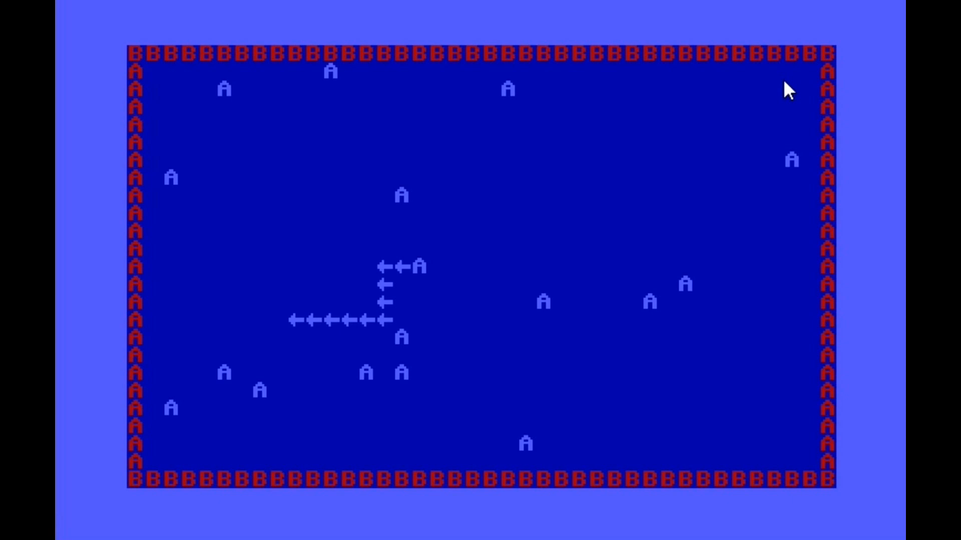
pyautogui.moveTo(822, 273)
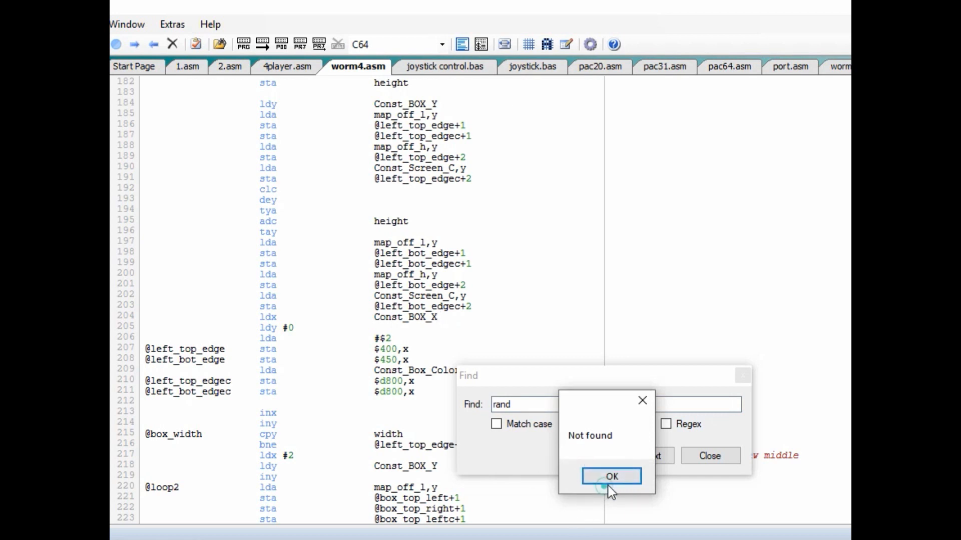
# Step: Dismiss the 'Not found' result of the 'rand' search
pyautogui.click(611, 475)
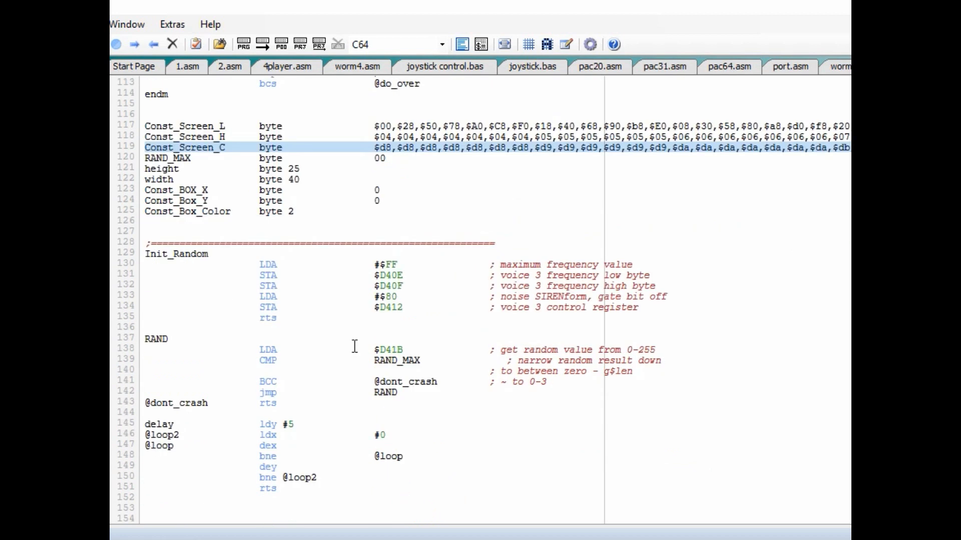
pyautogui.moveTo(294, 402)
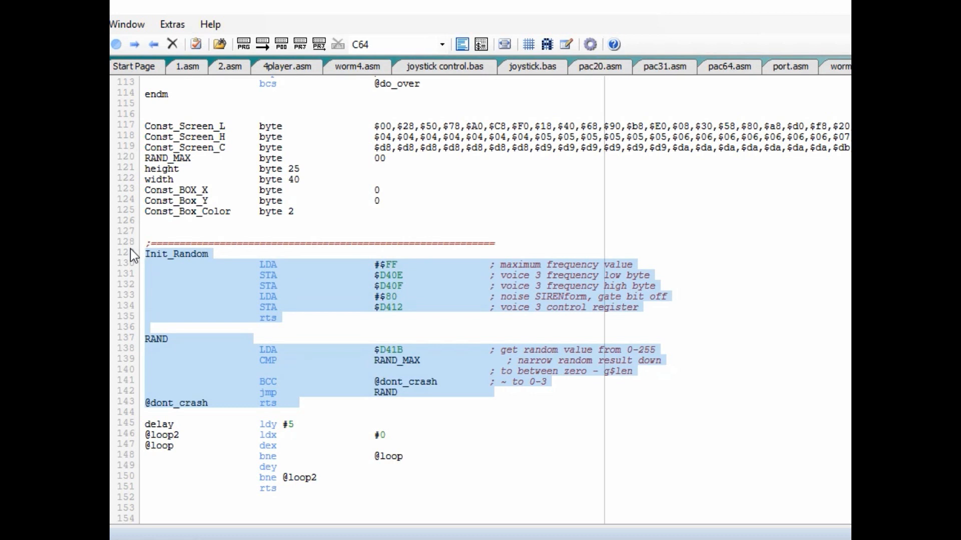
pyautogui.moveTo(132, 253)
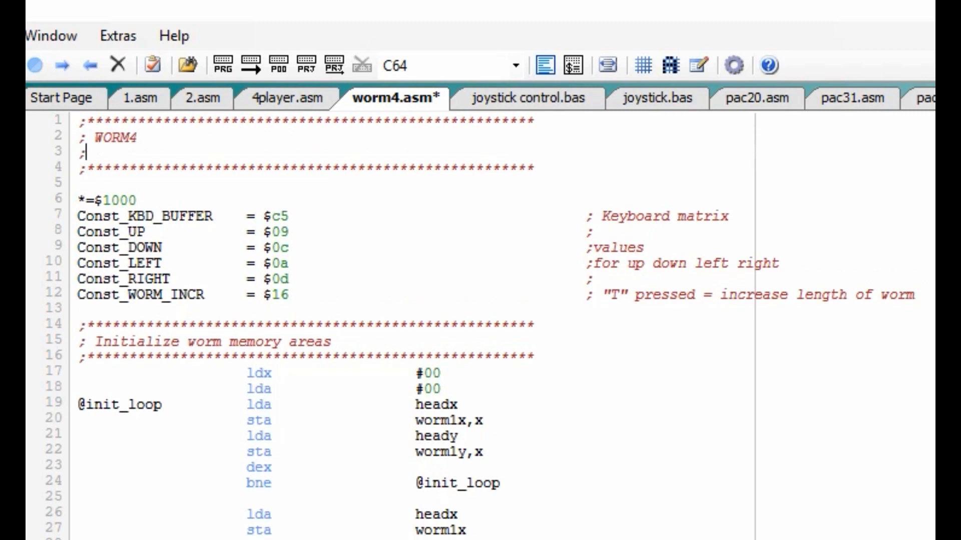
# Step: Retitle the header WORM5 with 'draw Random characters on the screen' and 'Add in border around the screen'
pyautogui.write('Add')
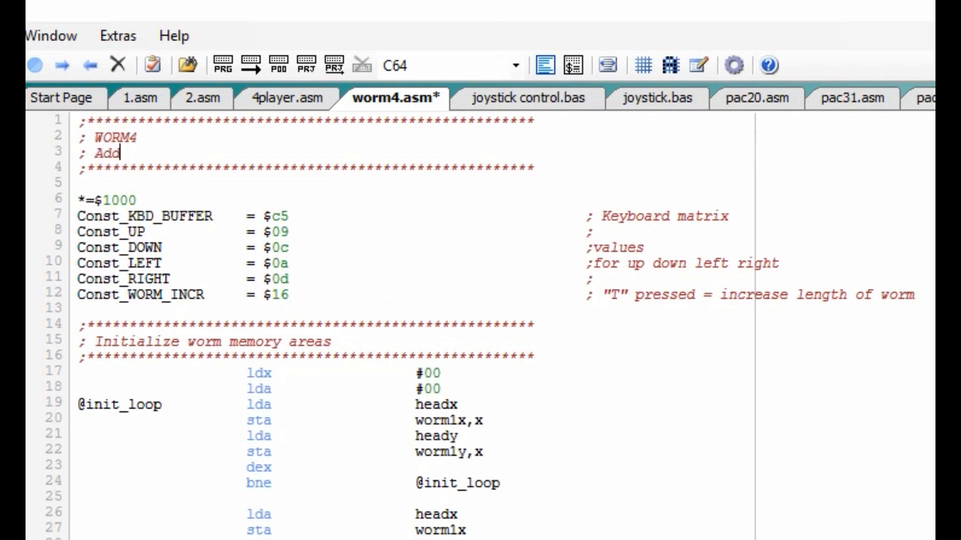
pyautogui.write('in border arou')
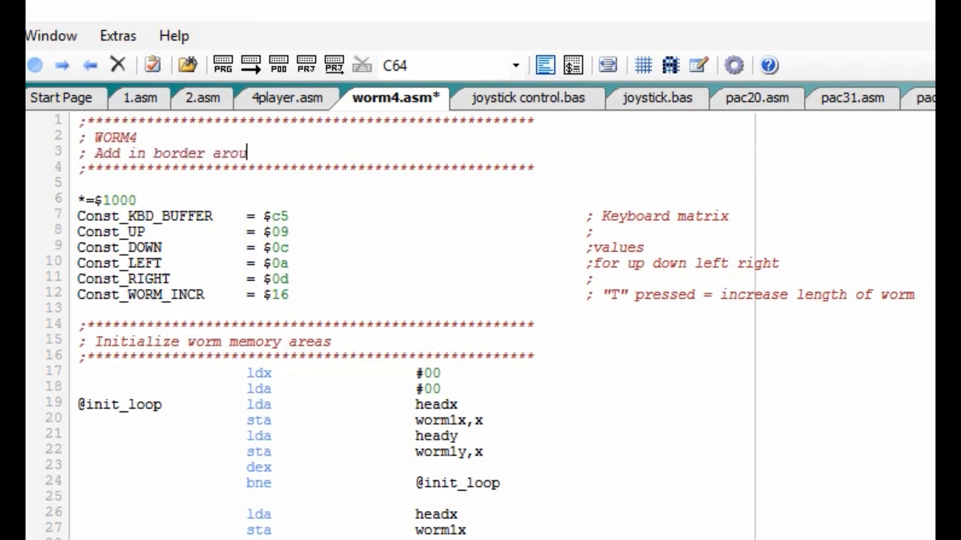
pyautogui.write('nd the screen')
pyautogui.write('; Add in')
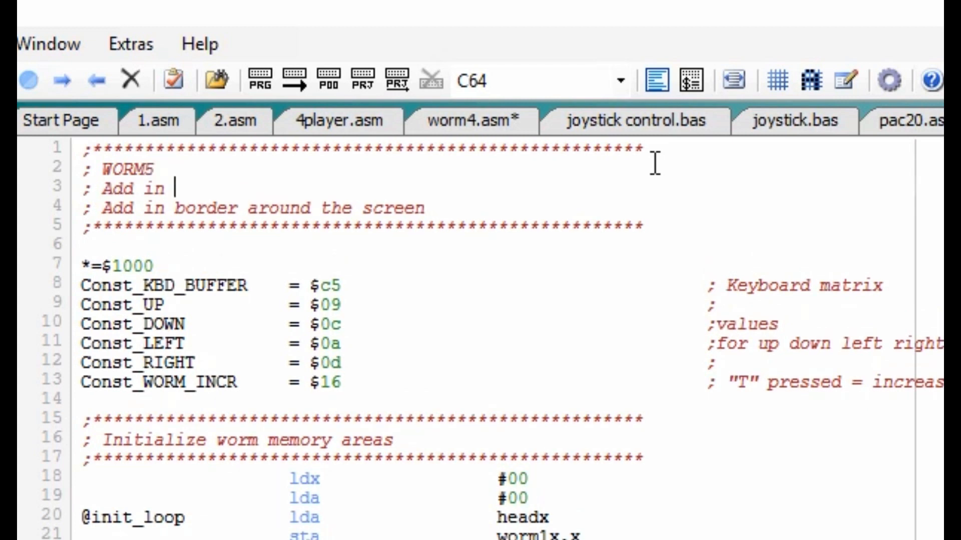
pyautogui.write('Rand')
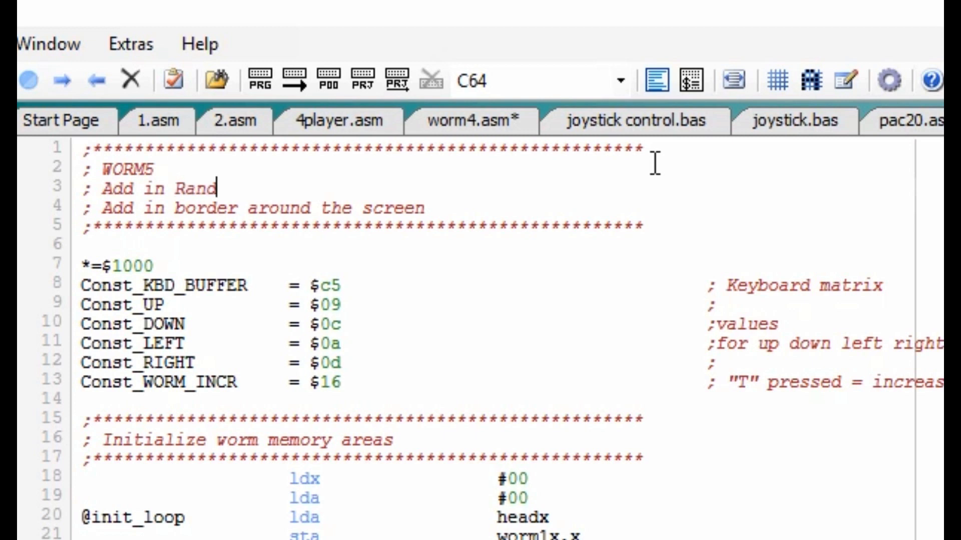
pyautogui.write('om characters')
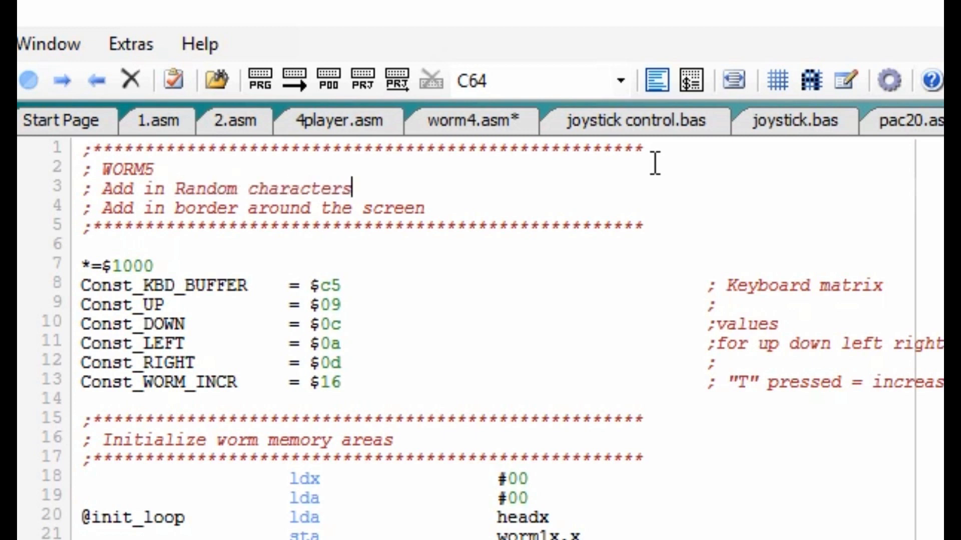
pyautogui.write('on the screen')
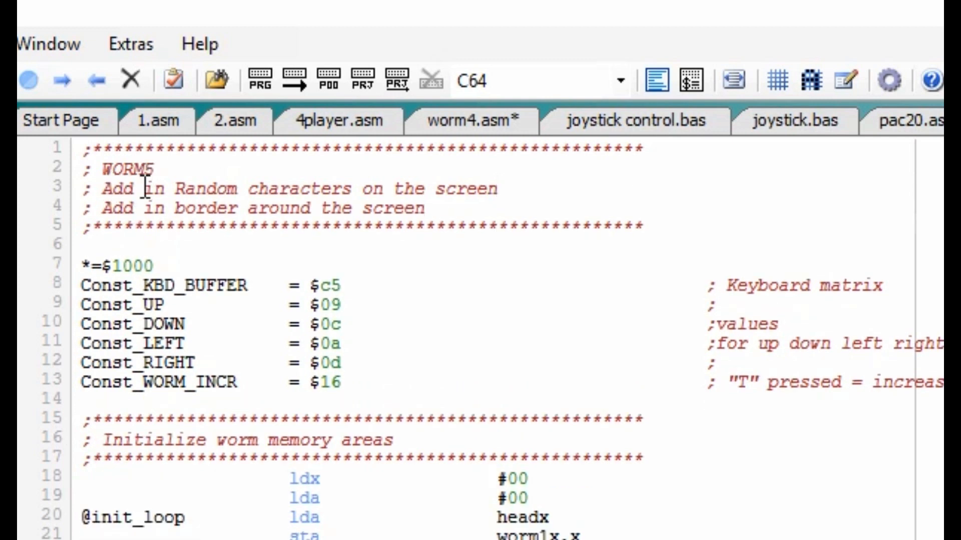
pyautogui.write('draw')
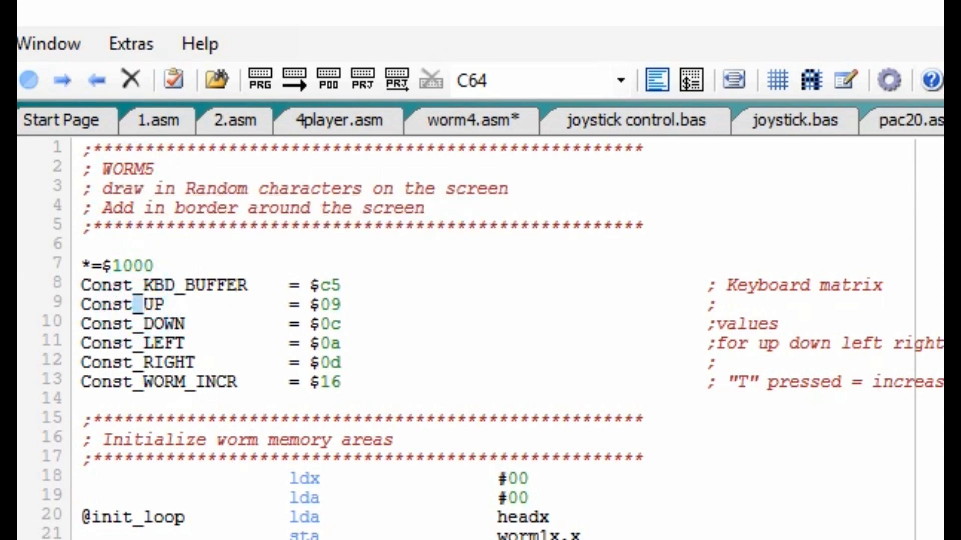
pyautogui.scroll(-3)
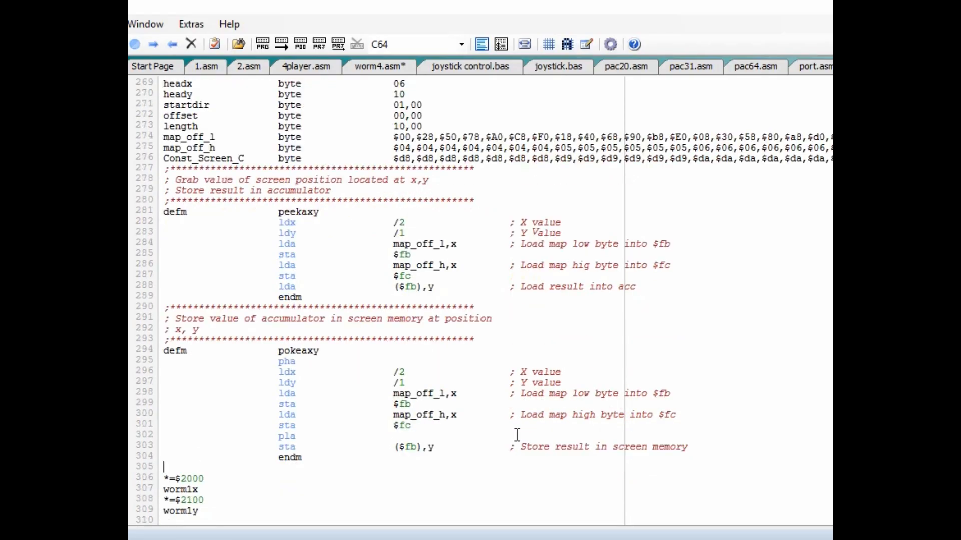
pyautogui.scroll(3)
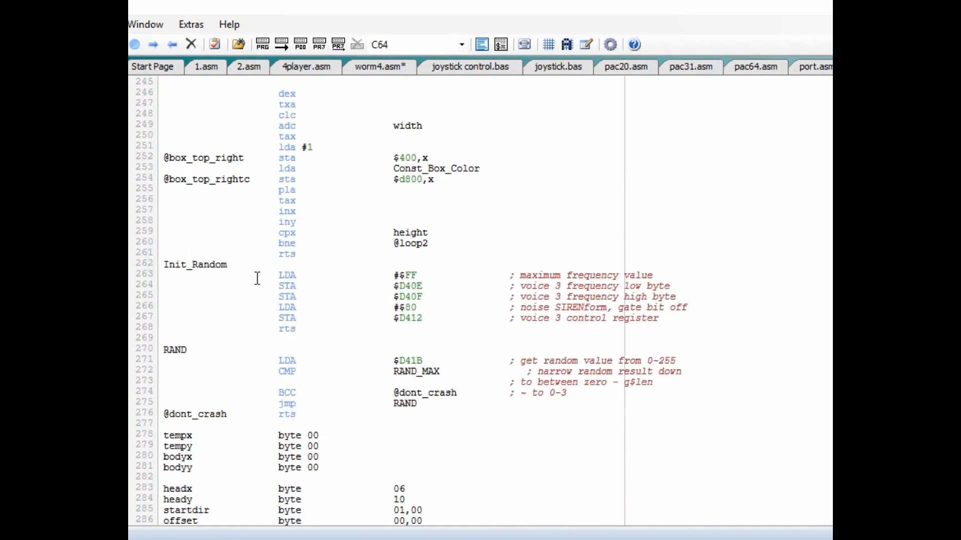
pyautogui.doubleClick(195, 264)
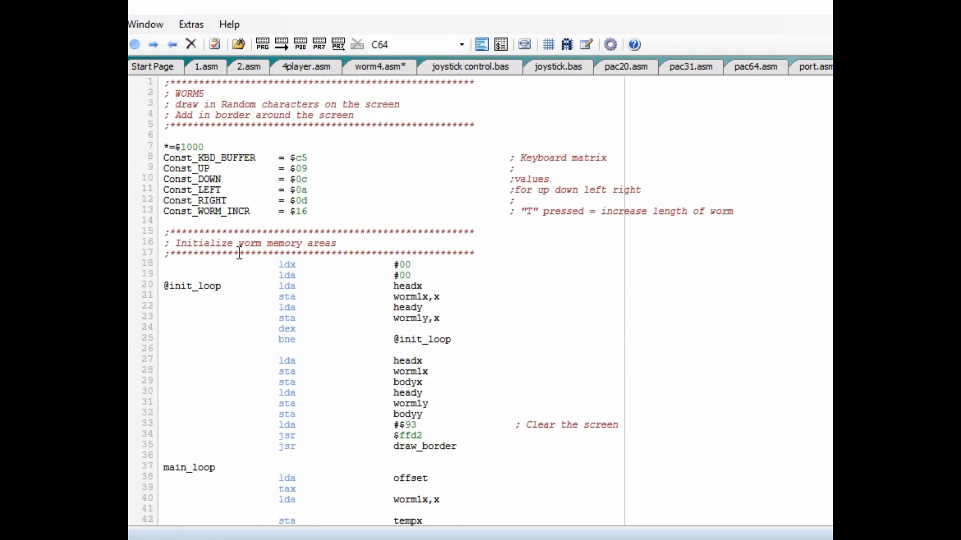
pyautogui.scroll(-3)
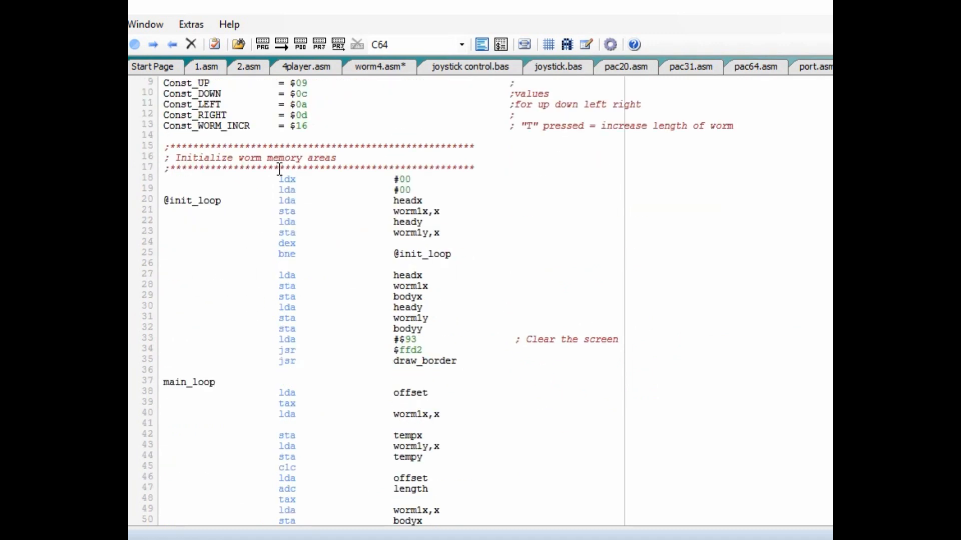
pyautogui.write('Init_Random')
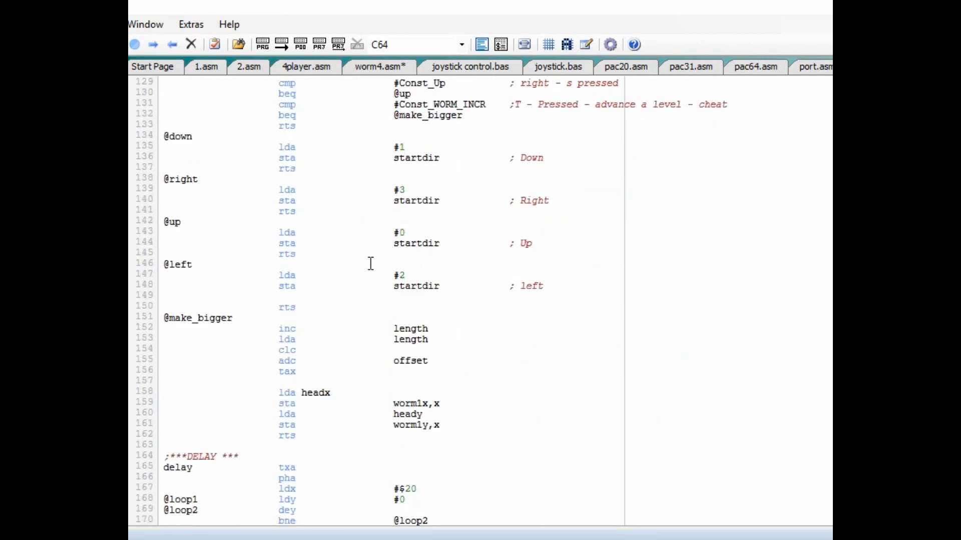
pyautogui.scroll(-3)
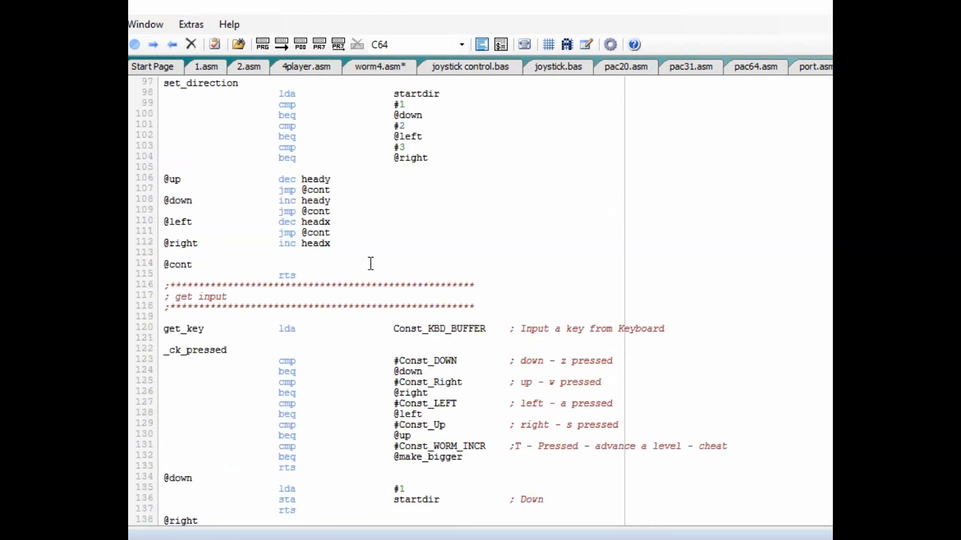
# Step: Scroll down through the worm5.asm source toward the GET_RAND macro and RAND_MAX declaration
pyautogui.scroll(-3)
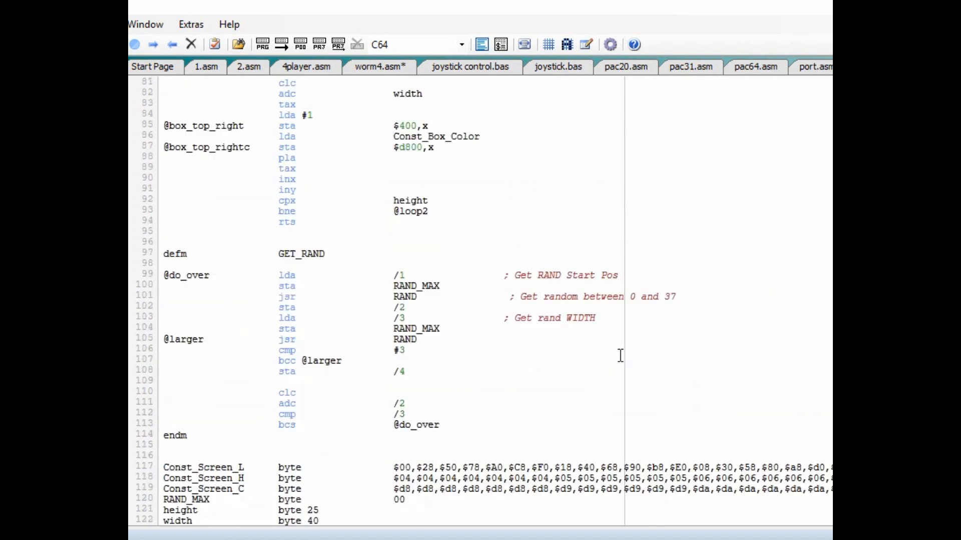
pyautogui.scroll(-3)
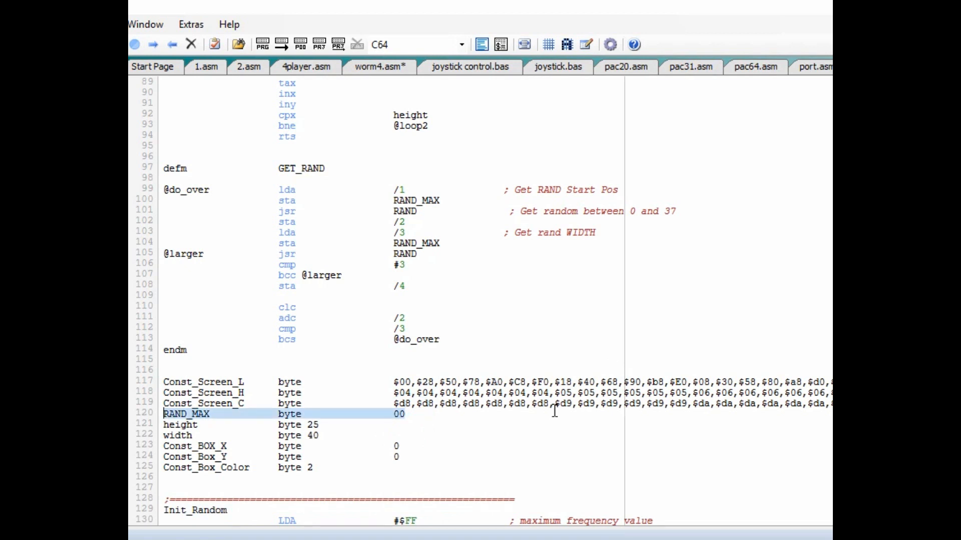
pyautogui.scroll(-3)
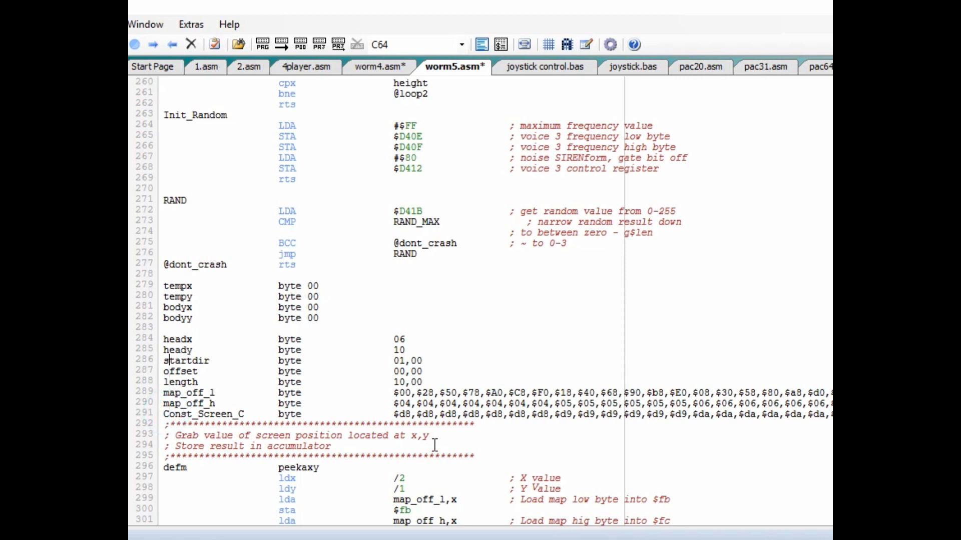
# Step: Add 'RAND_MAX byte 00' after bodyy and select the RAND_MAX name
pyautogui.write('RAND_MAX\tbyte\t\t00')
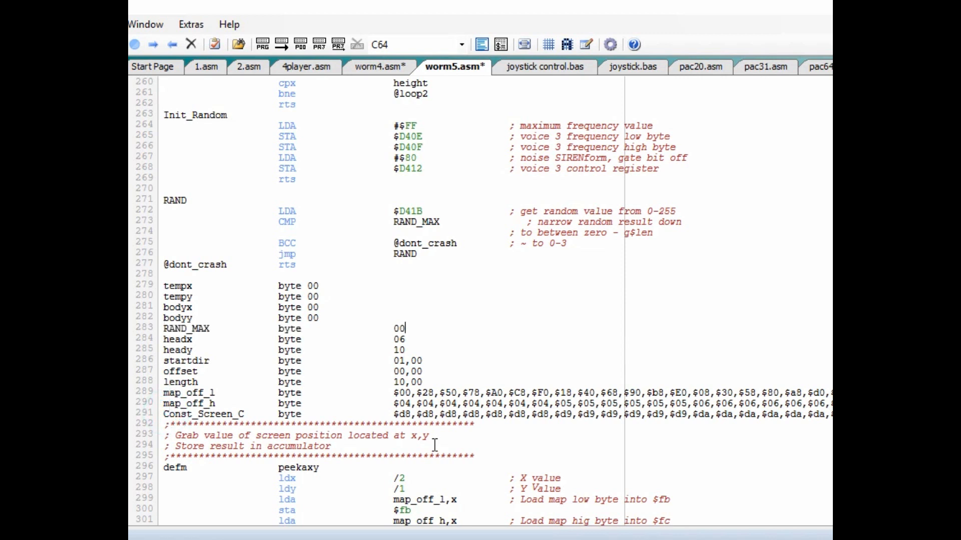
pyautogui.doubleClick(186, 328)
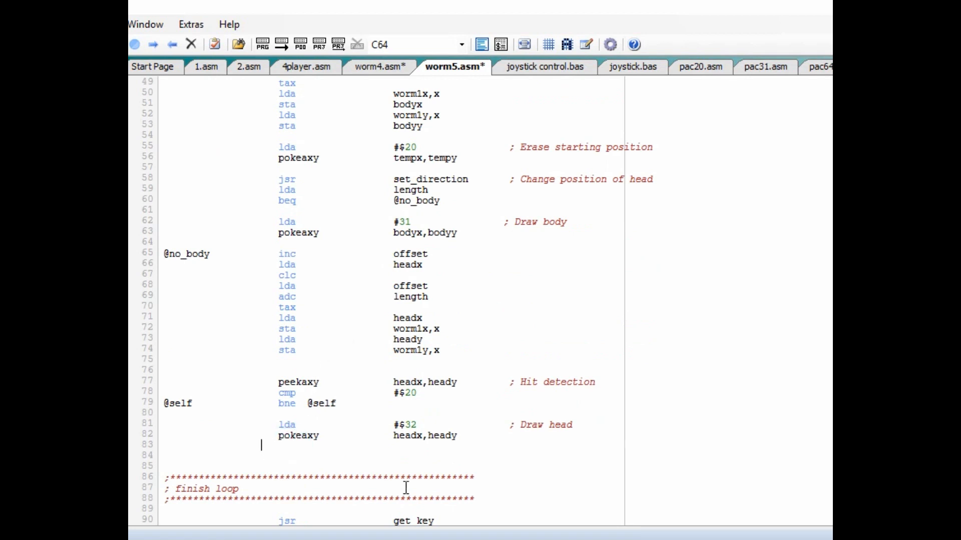
# Step: Add 'jsr DRAW_RANDOM_CHAR' after 'pokeaxy headx,heady' and review the loop
pyautogui.write('jsr')
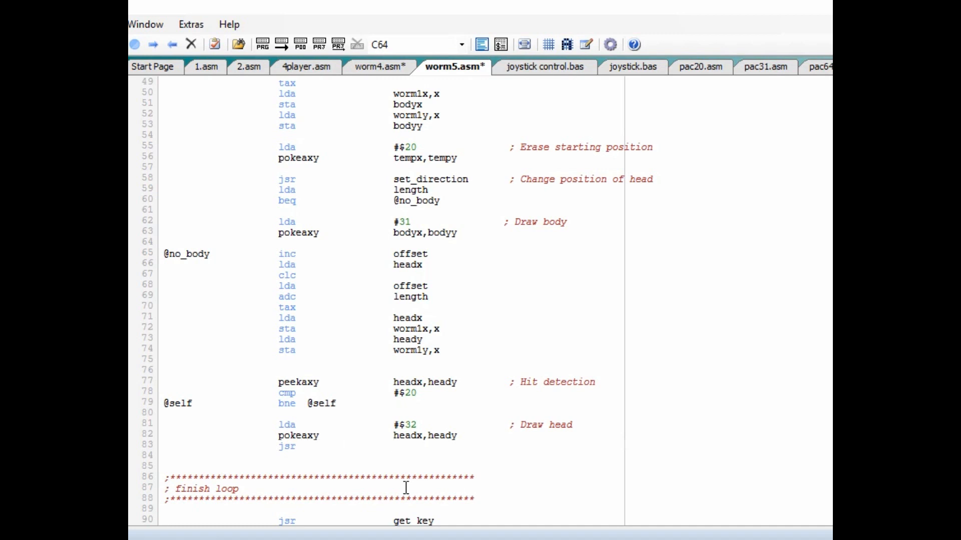
pyautogui.write('DRAW_RANDOM_CHAR')
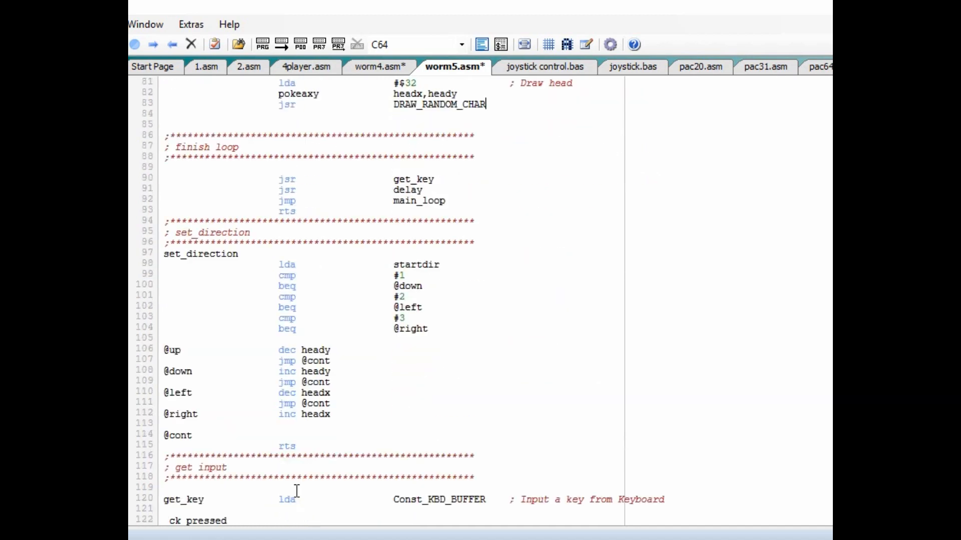
pyautogui.scroll(-3)
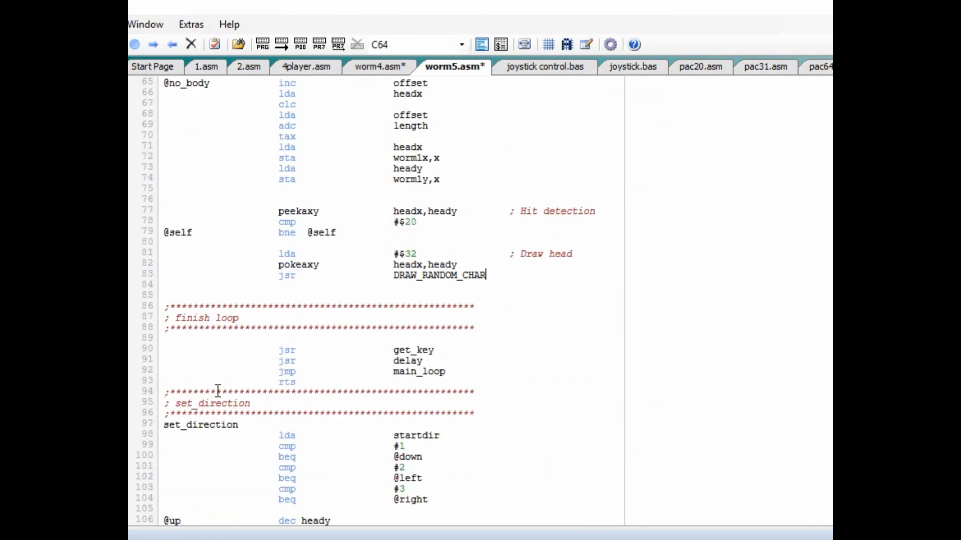
pyautogui.scroll(-3)
pyautogui.write('RAND_MAX')
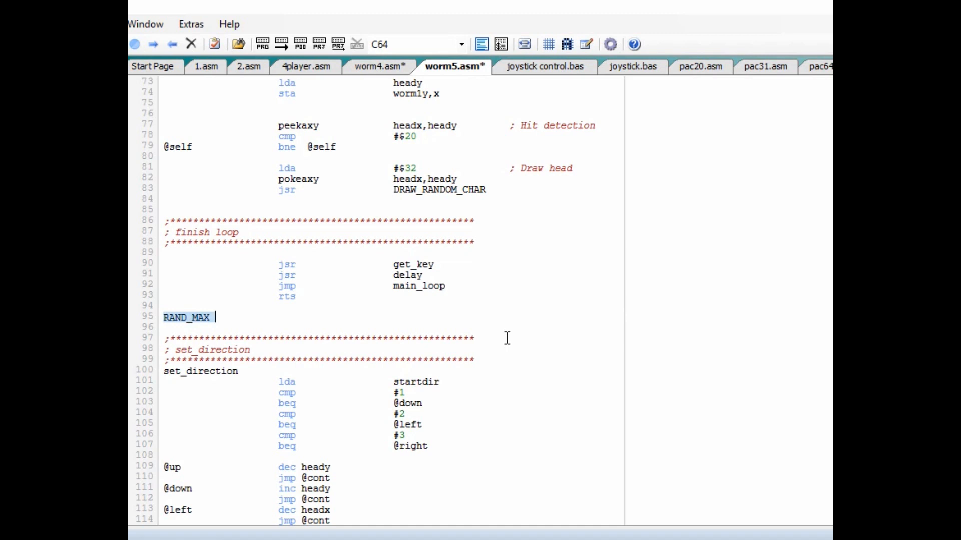
# Step: Start the DRAW_RANDOM_CHAR routine with its label and 'lda #39'
pyautogui.write('DRAW_RANDO')
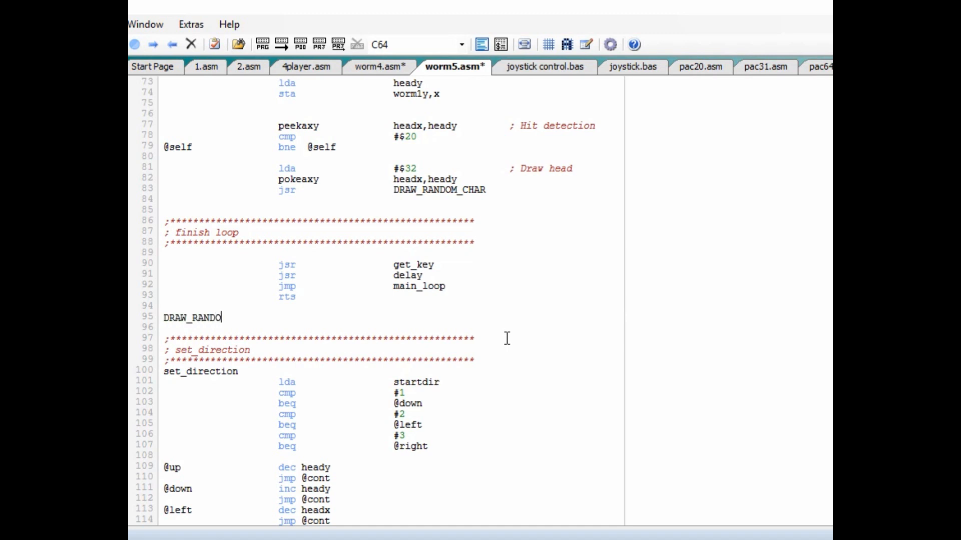
pyautogui.write('M_CHAAR')
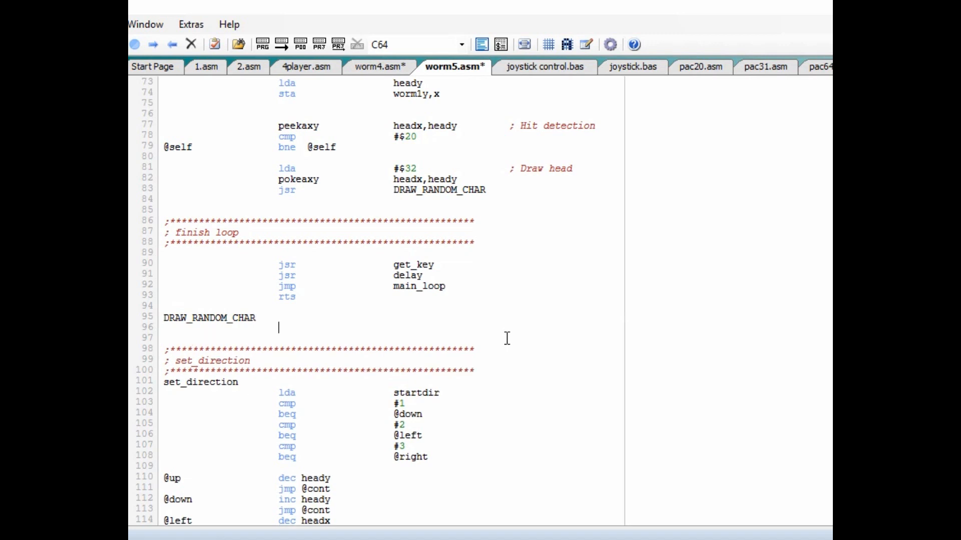
pyautogui.write('la')
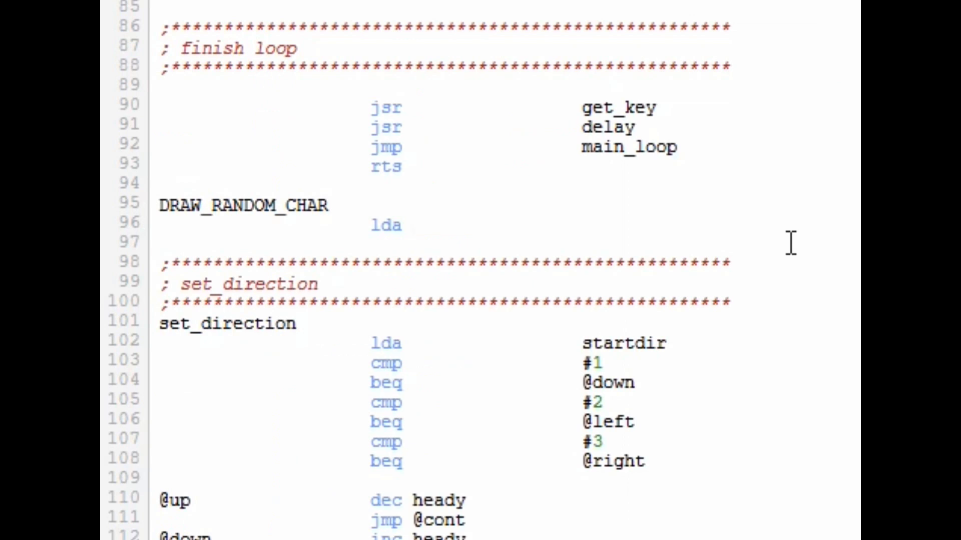
pyautogui.write('#')
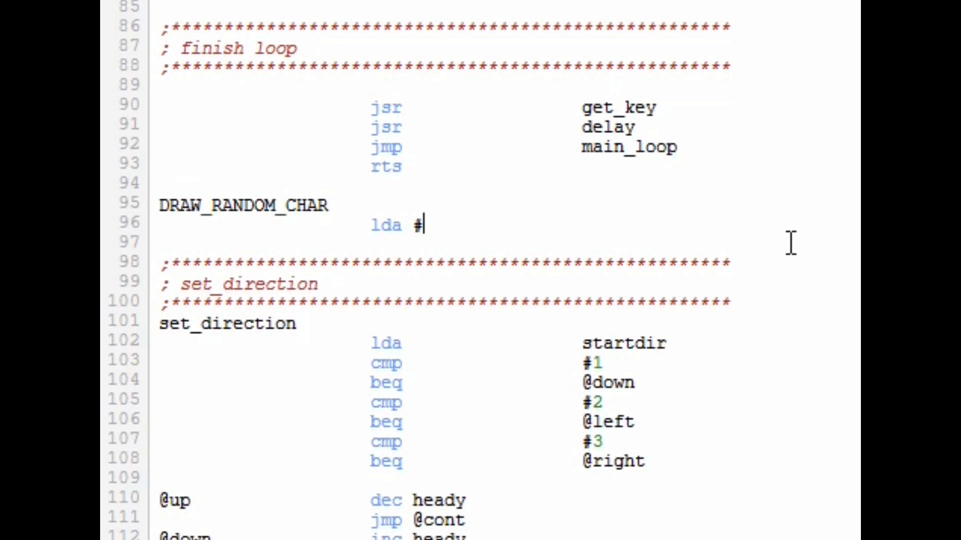
pyautogui.write('39')
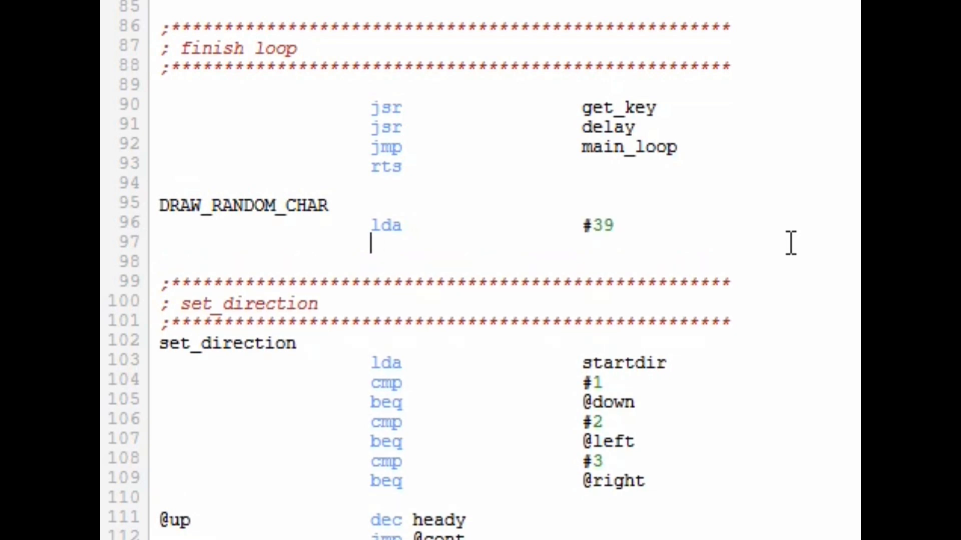
# Step: Add 'sta RAND_MAX' and 'jsr RAND' below the load
pyautogui.write('sta RNAD')
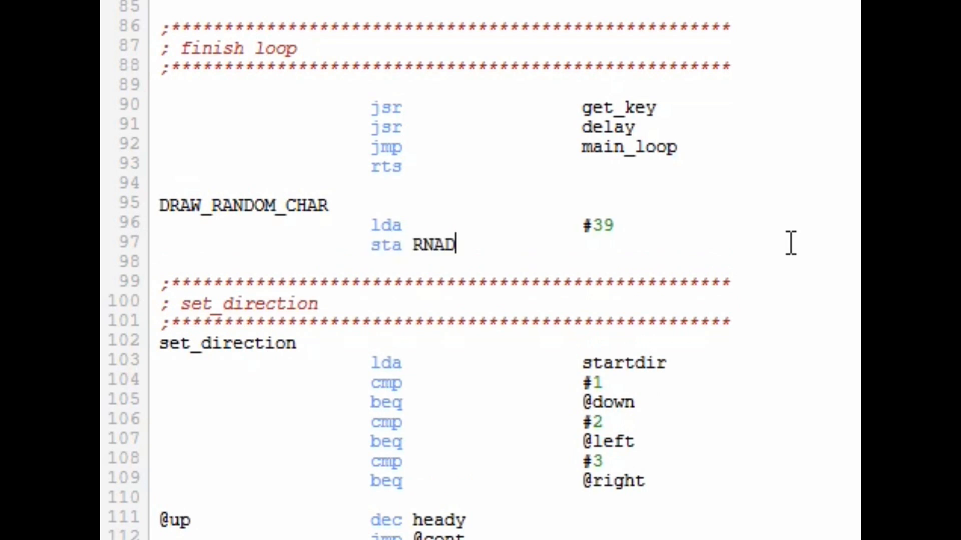
pyautogui.write('RAND_MAX')
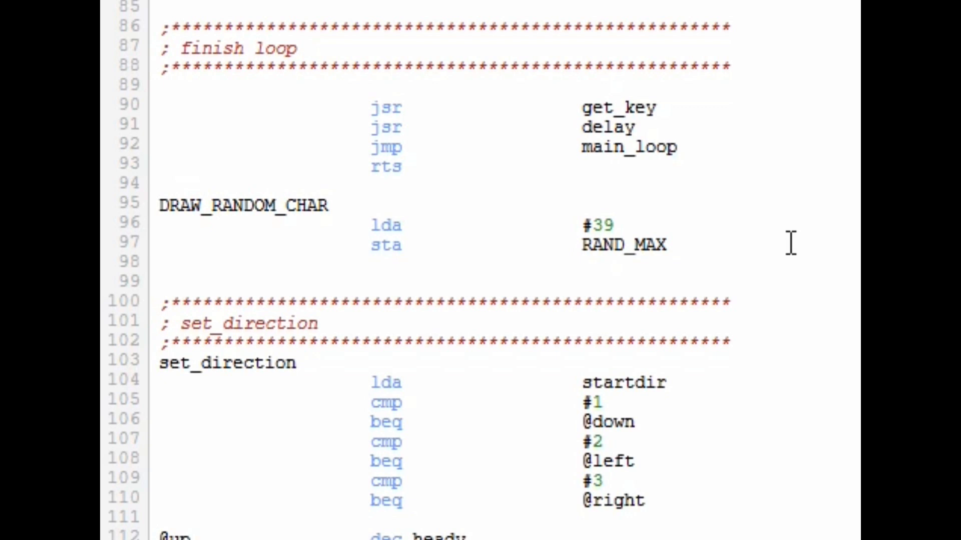
pyautogui.write('jsr')
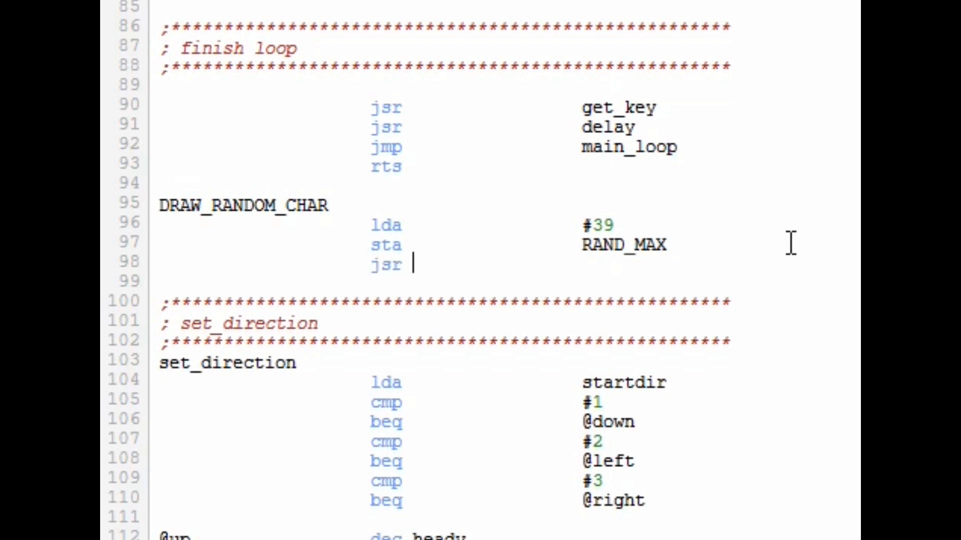
pyautogui.write('RAND')
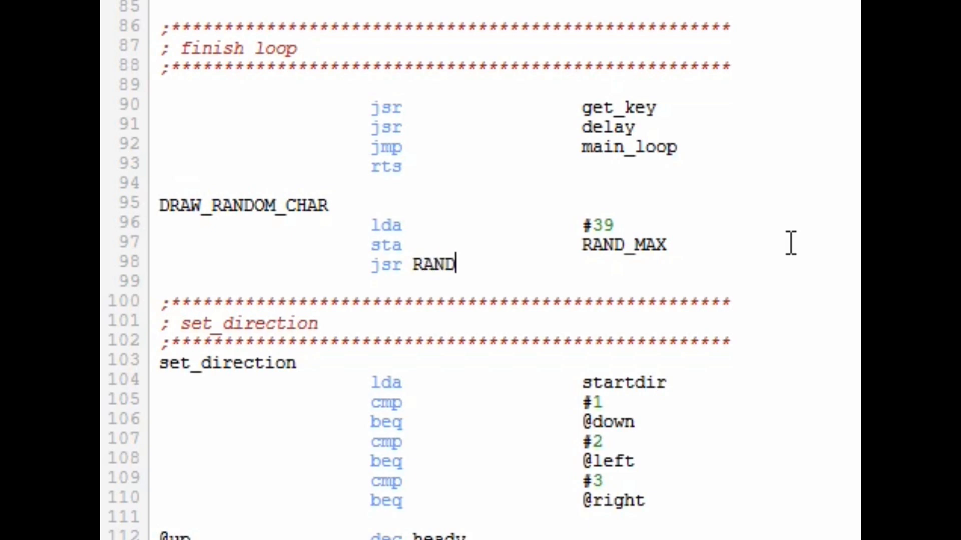
pyautogui.scroll(-3)
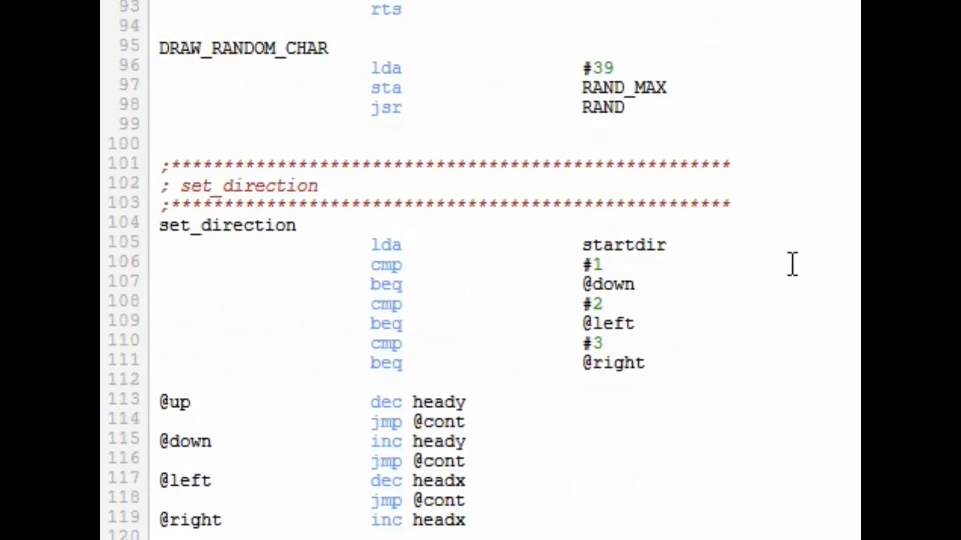
pyautogui.scroll(-3)
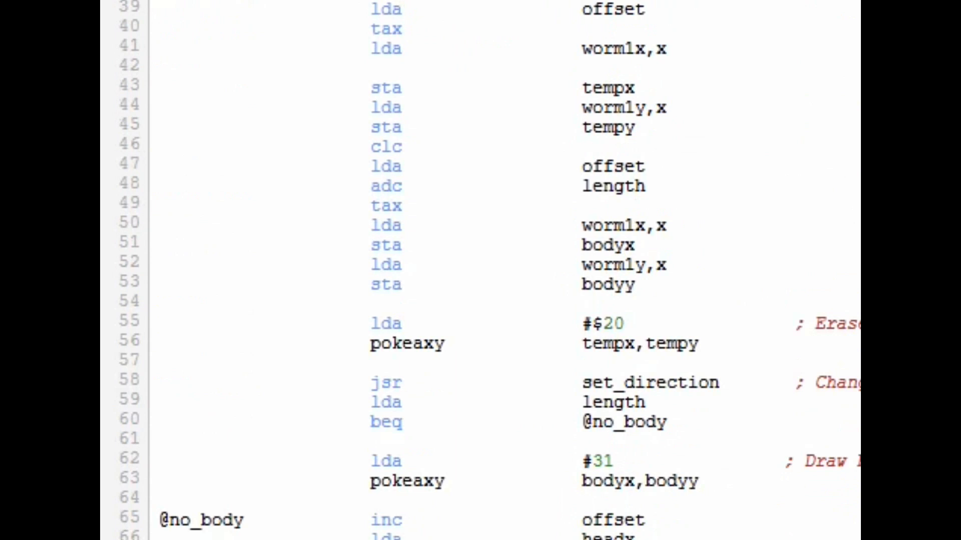
# Step: Insert a blank line under the DRAW_RANDOM_CHAR label, above lda #39
pyautogui.scroll(-3)
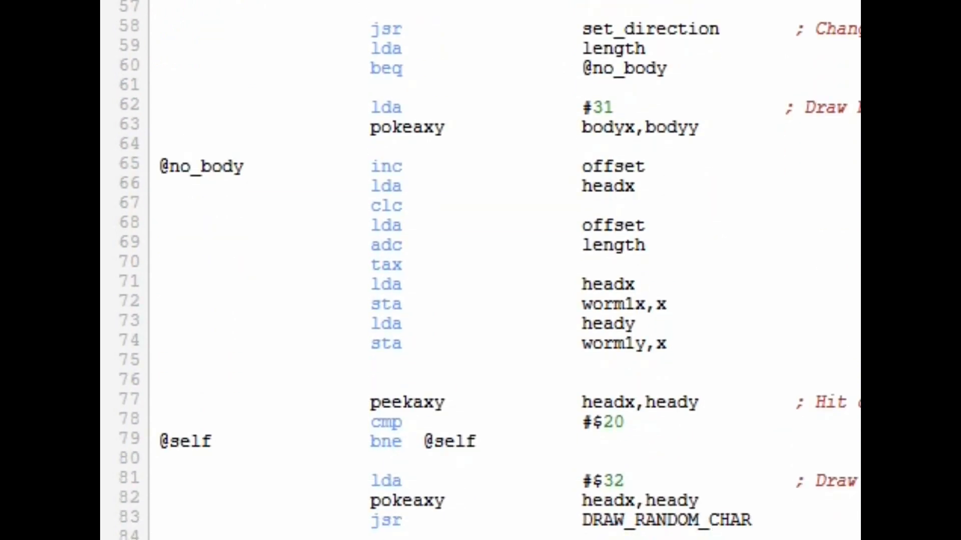
pyautogui.scroll(-3)
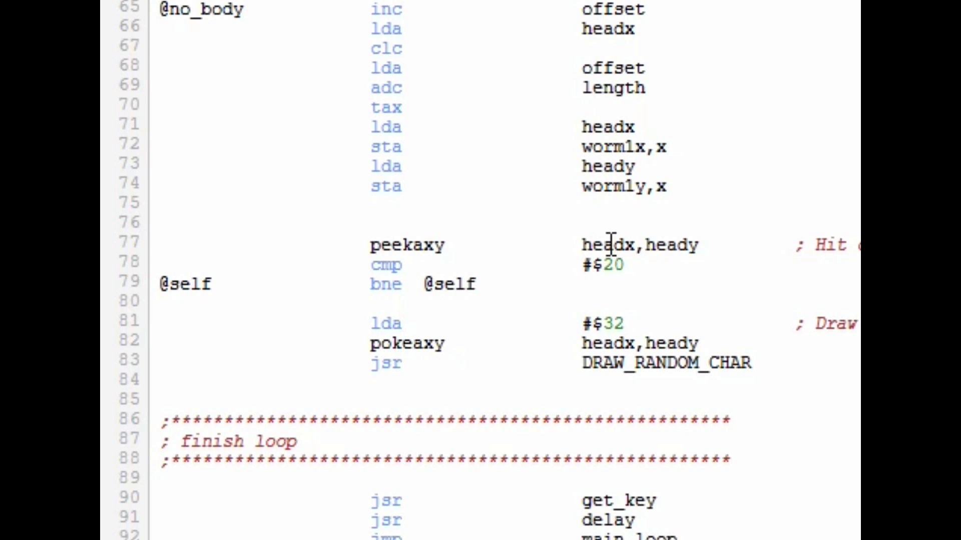
pyautogui.scroll(-3)
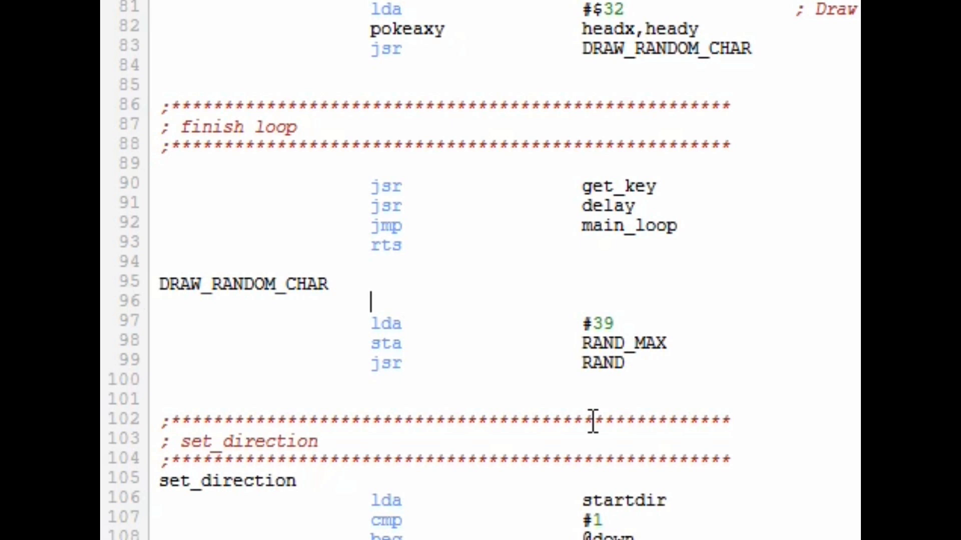
# Step: Pick a random column limited by 38 and store it in charx
pyautogui.write('clc')
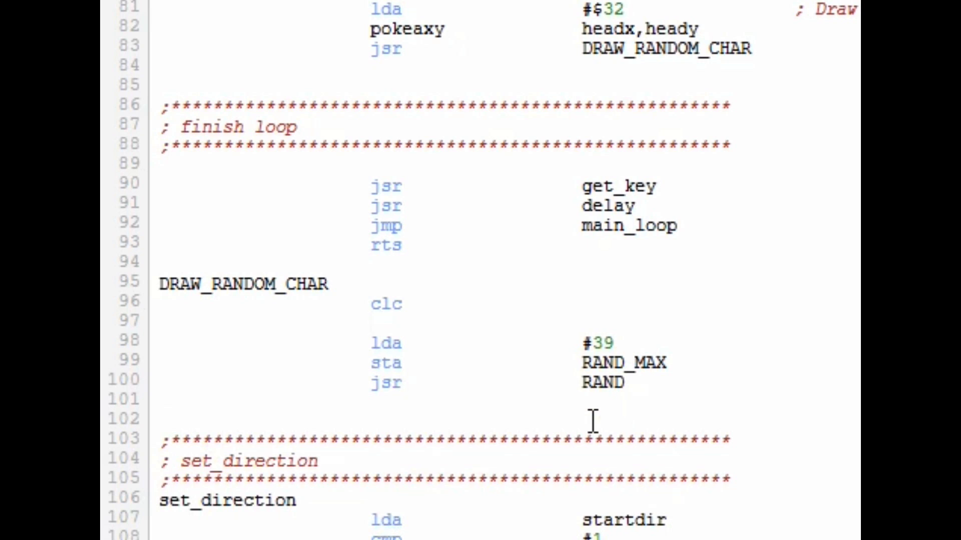
pyautogui.click(160, 321)
pyautogui.write('inx')
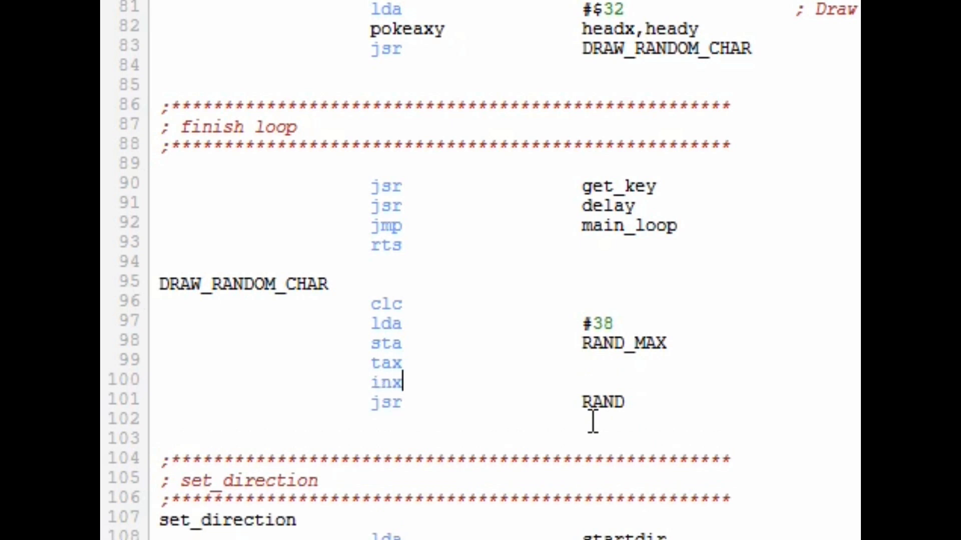
pyautogui.write('sta')
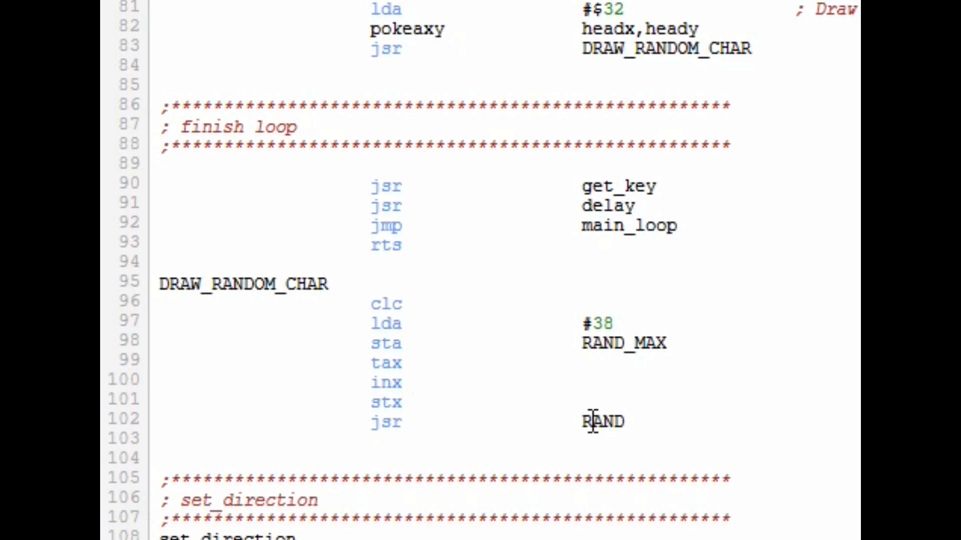
pyautogui.write('charx')
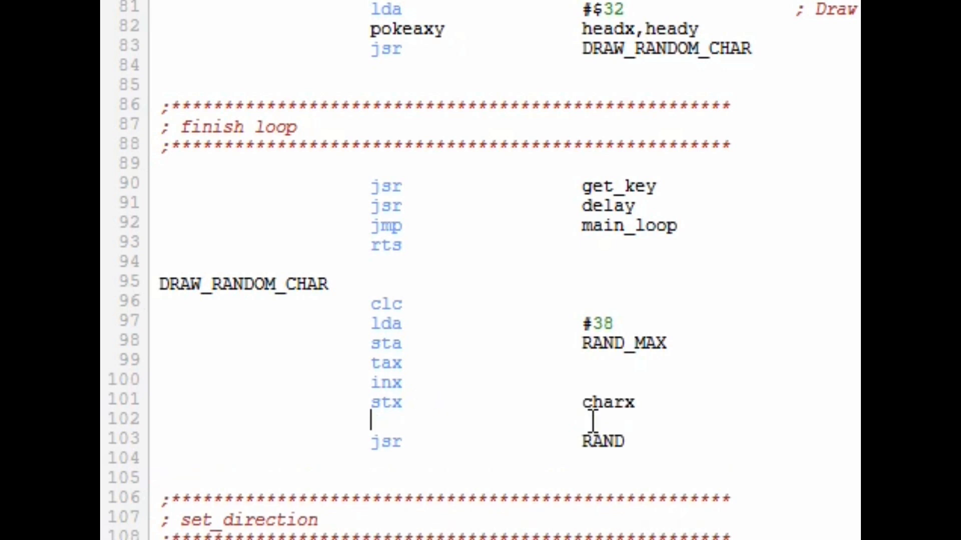
pyautogui.click(370, 324)
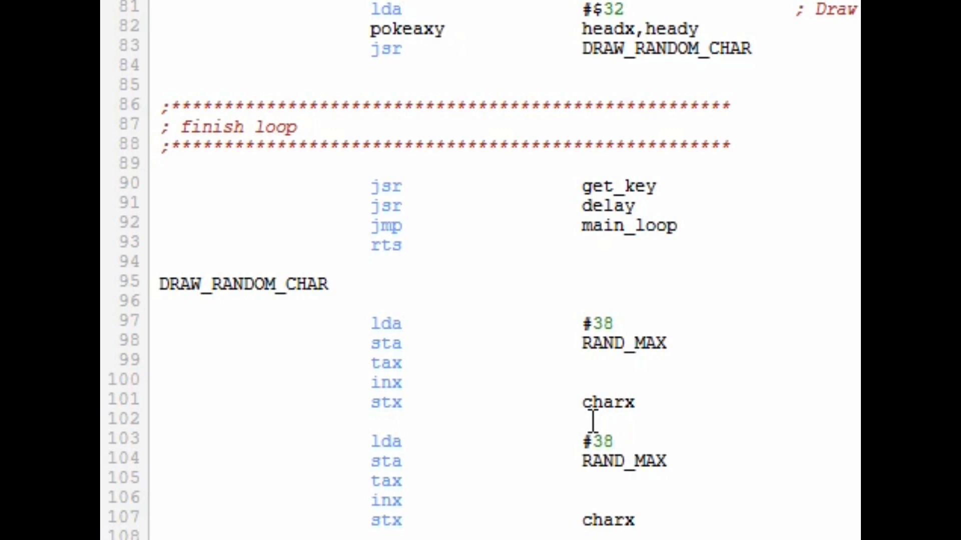
# Step: Duplicate the block for a row limited by 23 into chary, adding its jsr RAND
pyautogui.write('25')
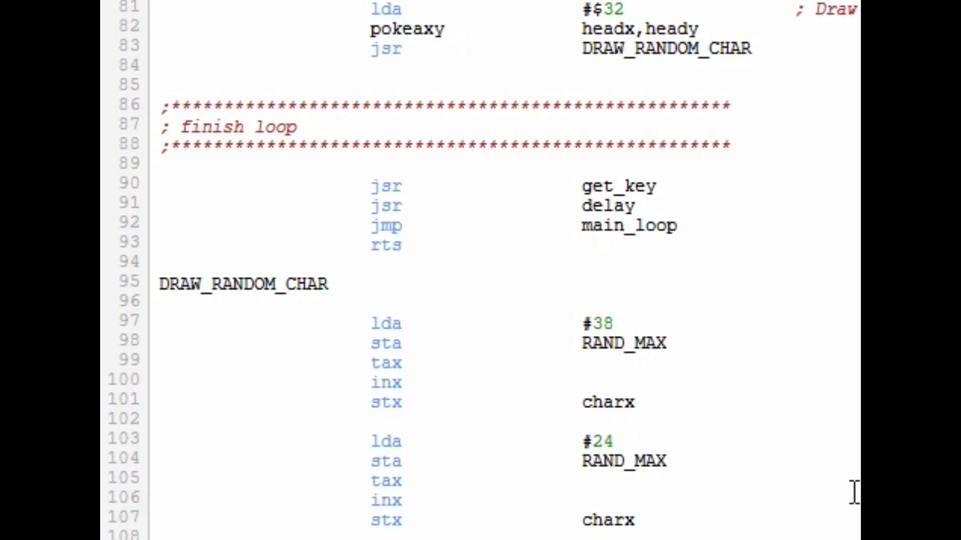
pyautogui.write('3')
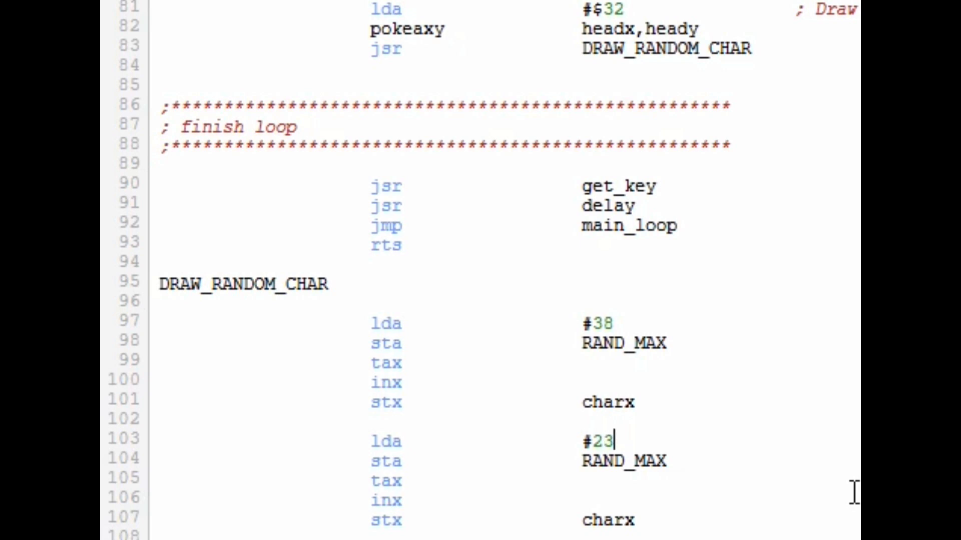
pyautogui.moveTo(790, 517)
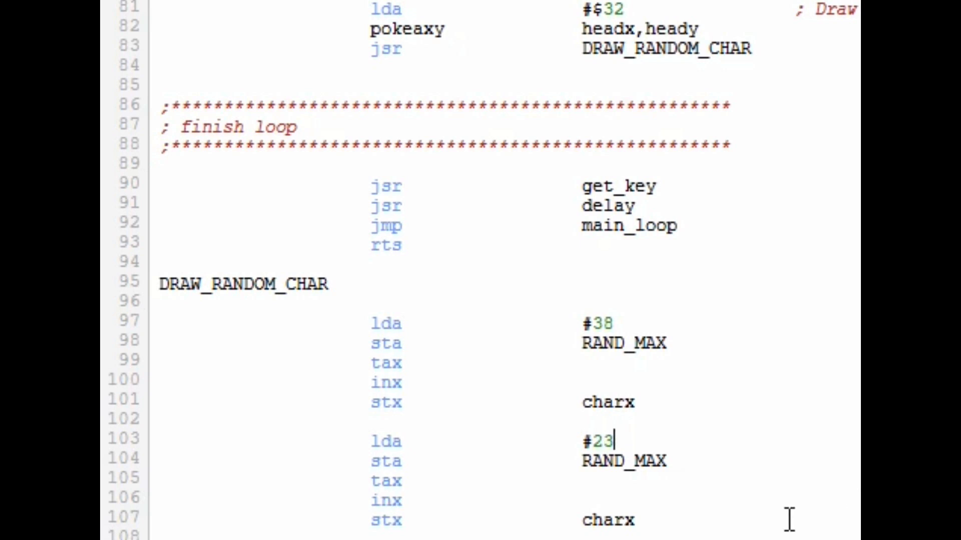
pyautogui.moveTo(539, 484)
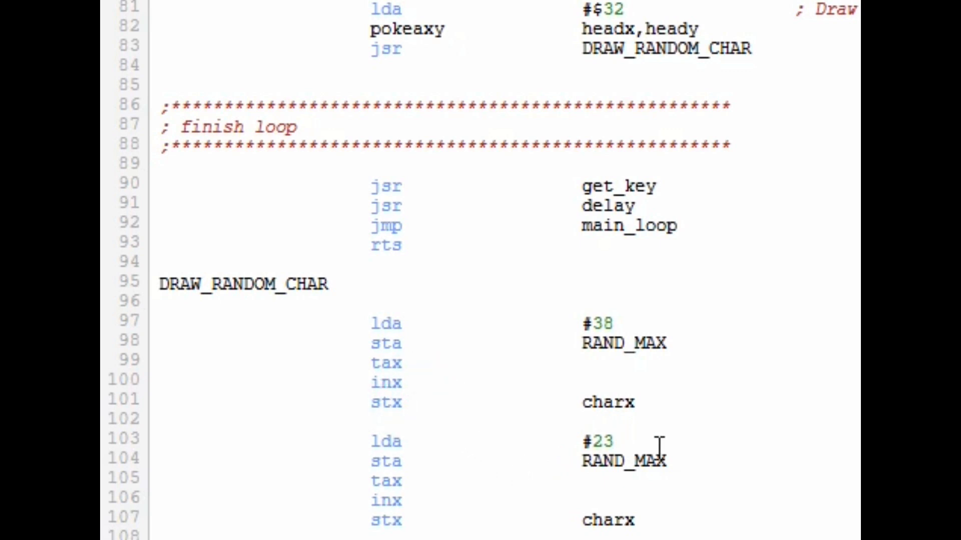
pyautogui.click(416, 343)
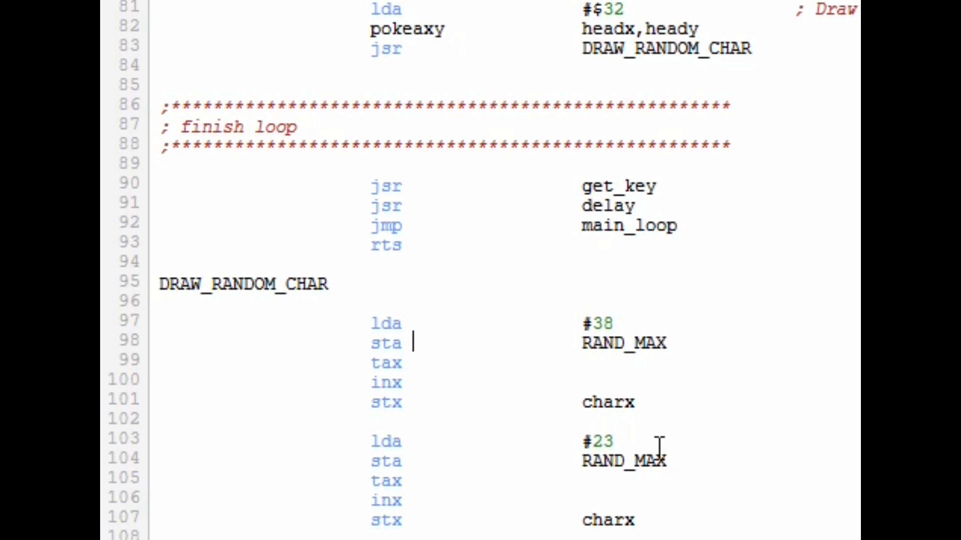
pyautogui.write('jsr RAND')
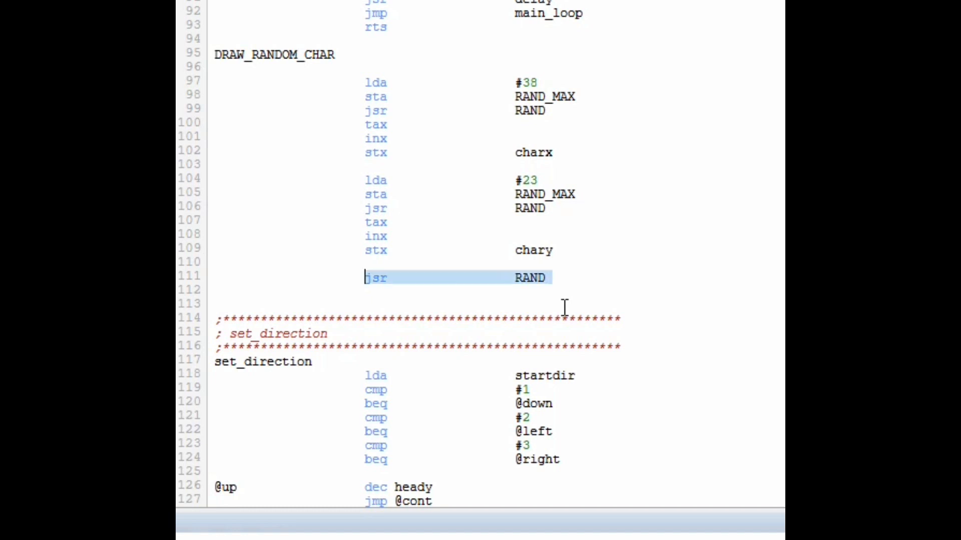
# Step: Copy the Draw head lines into the DRAW_RANDOM_CHAR routine
pyautogui.press('Delete')
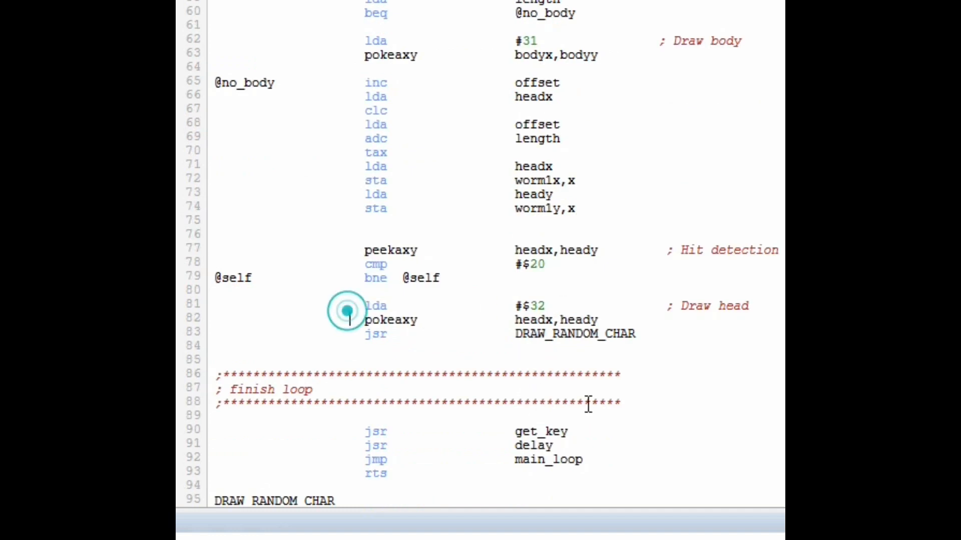
pyautogui.moveTo(365, 305); pyautogui.dragTo(598, 319)
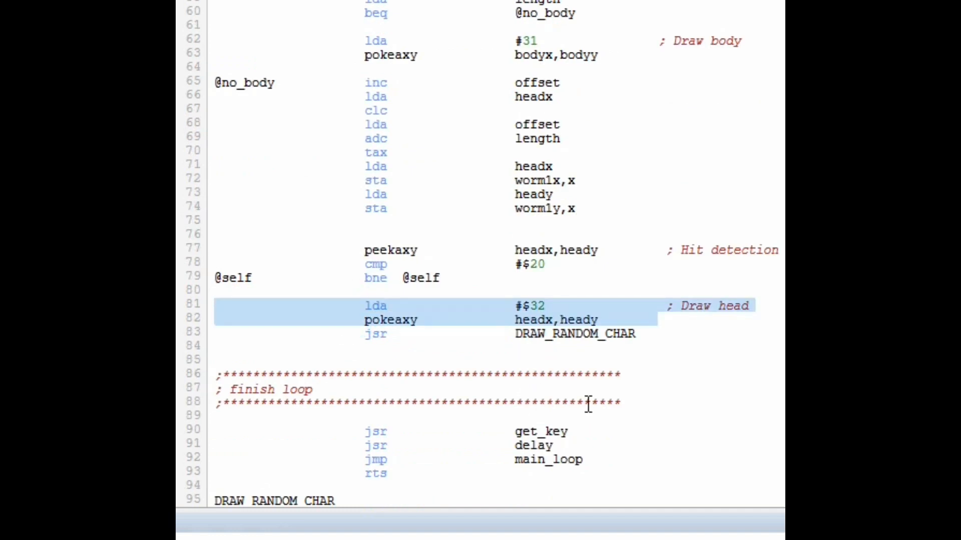
pyautogui.scroll(-3)
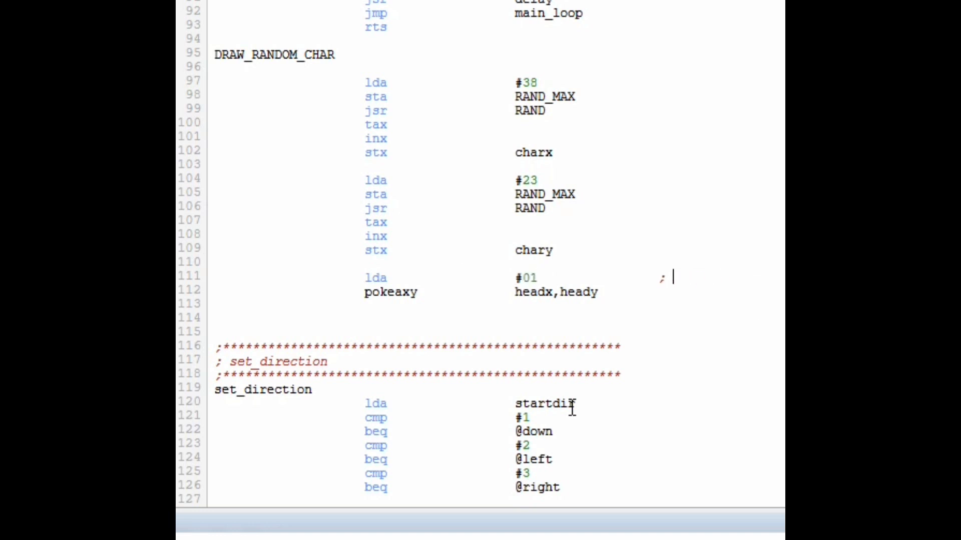
# Step: Comment it '; RANDOM CHAR', poke at charx,chary, and end with rts
pyautogui.write('RANDOM CHAR')
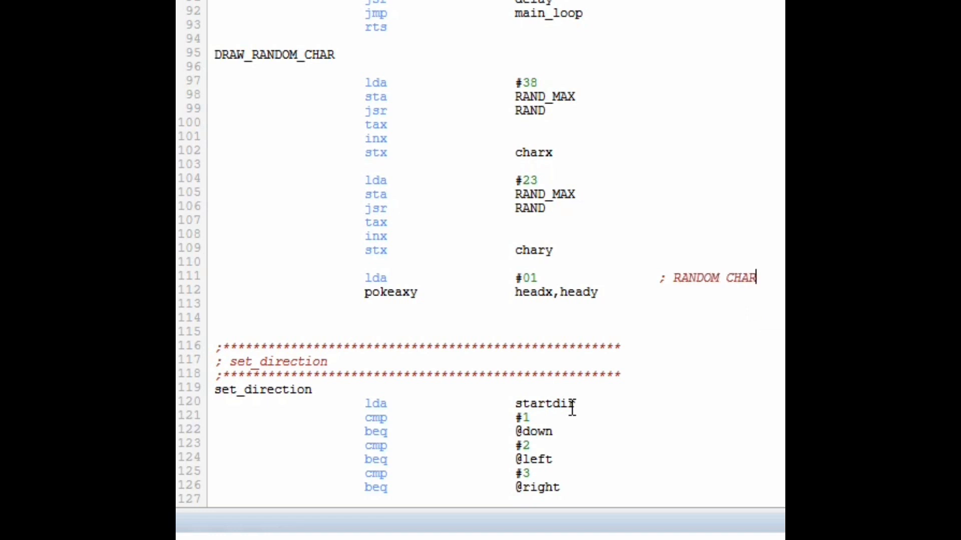
pyautogui.press('BackSpace')
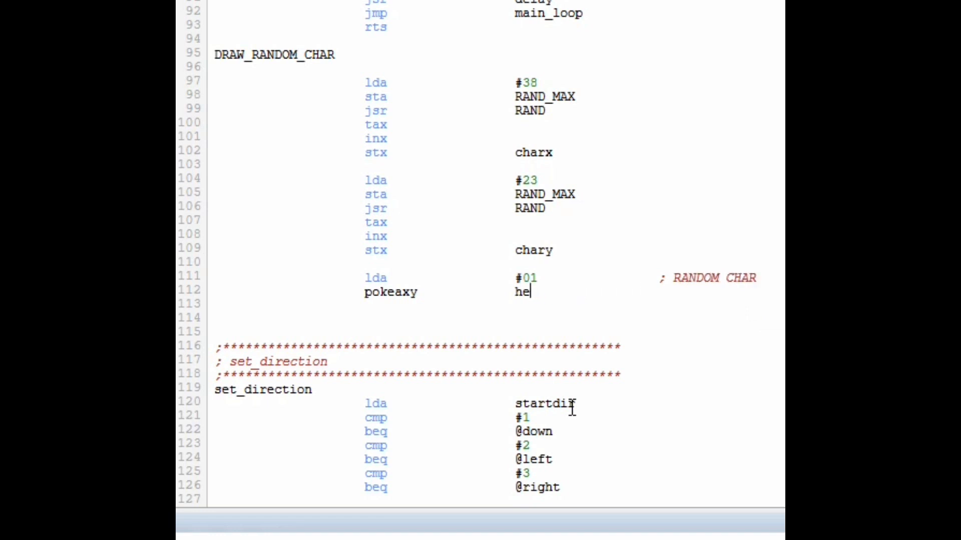
pyautogui.press('Backspace')
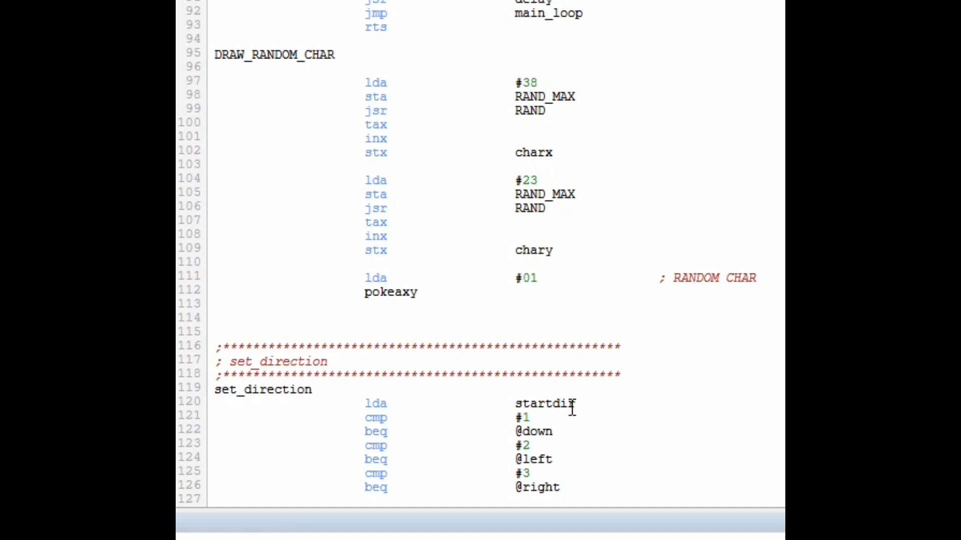
pyautogui.write('charx,')
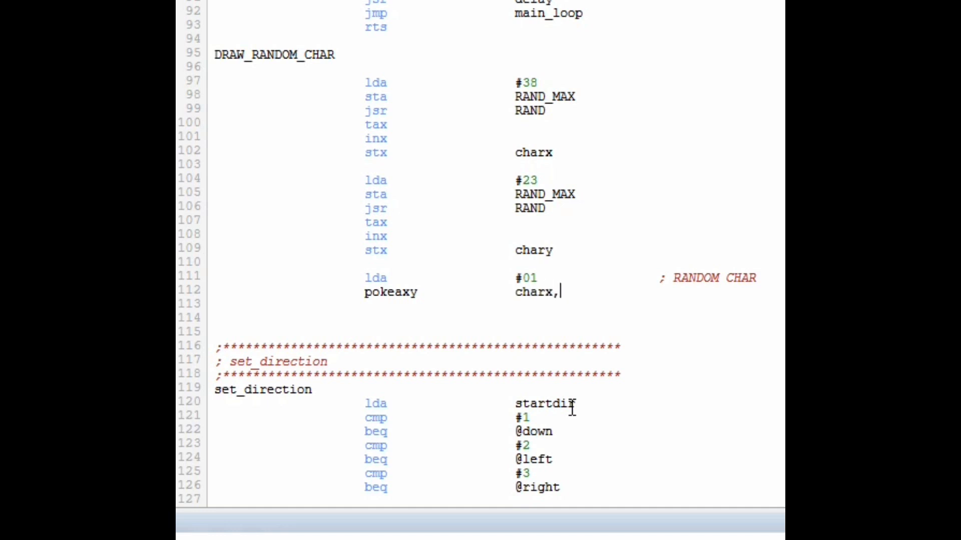
pyautogui.write('chary')
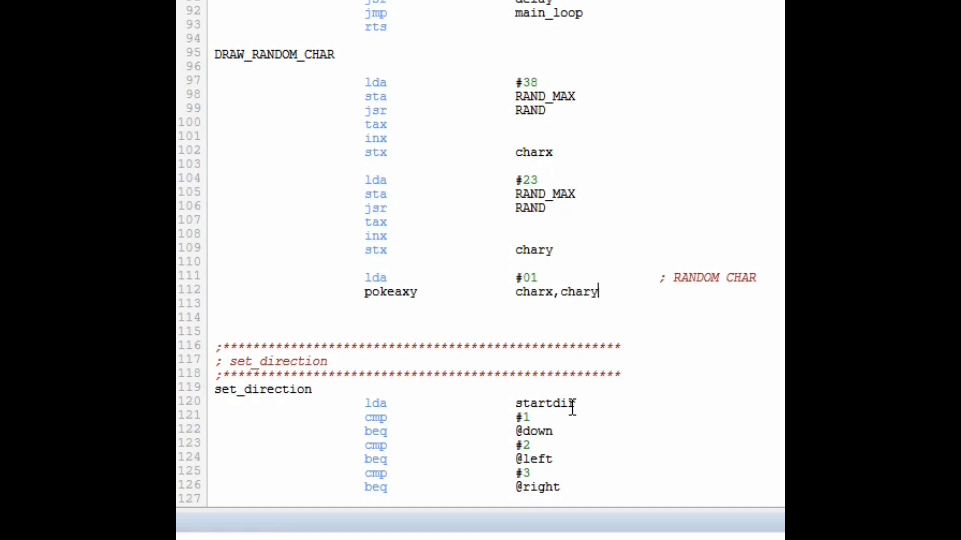
pyautogui.write('rts')
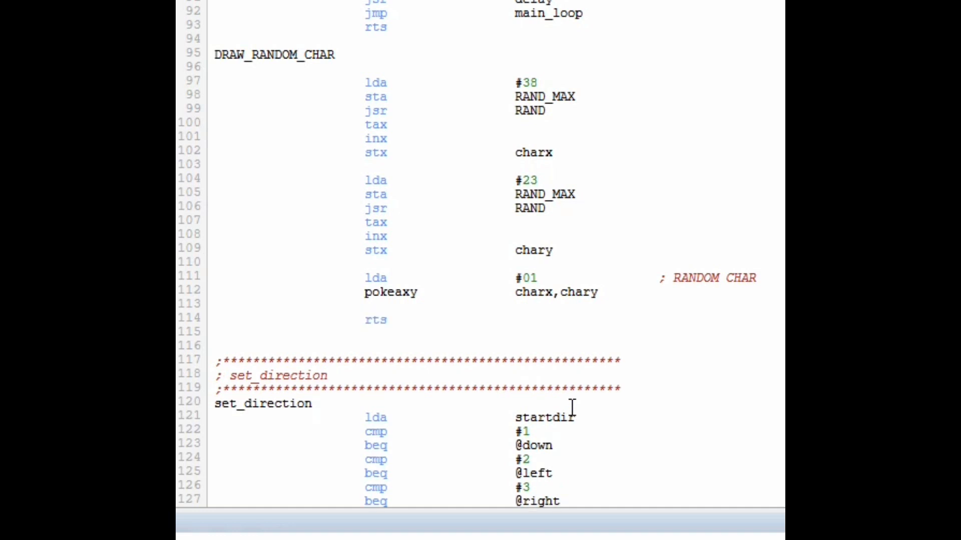
# Step: Declare 'charx byte 00' and 'chary byte 00', then build worm5.asm to show the Assembly Dump
pyautogui.scroll(-3)
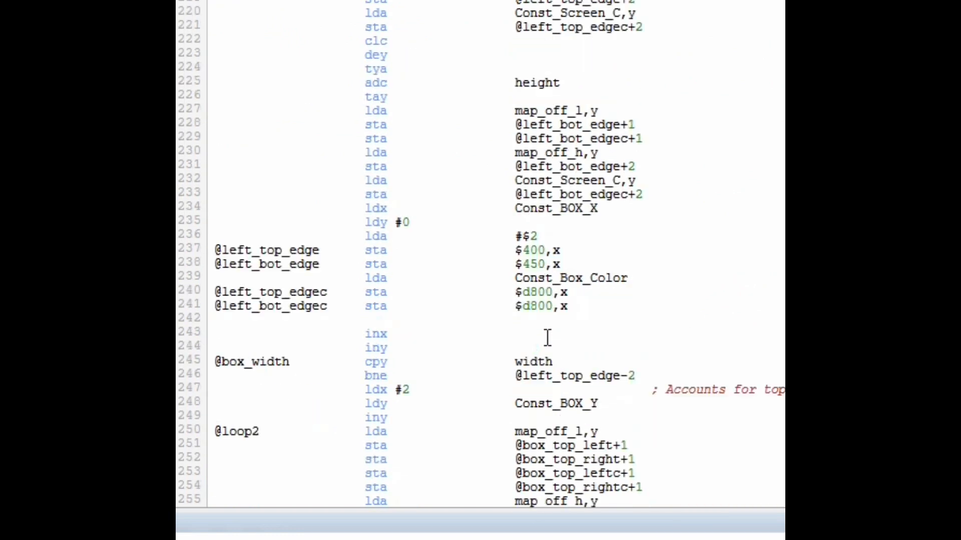
pyautogui.scroll(-3)
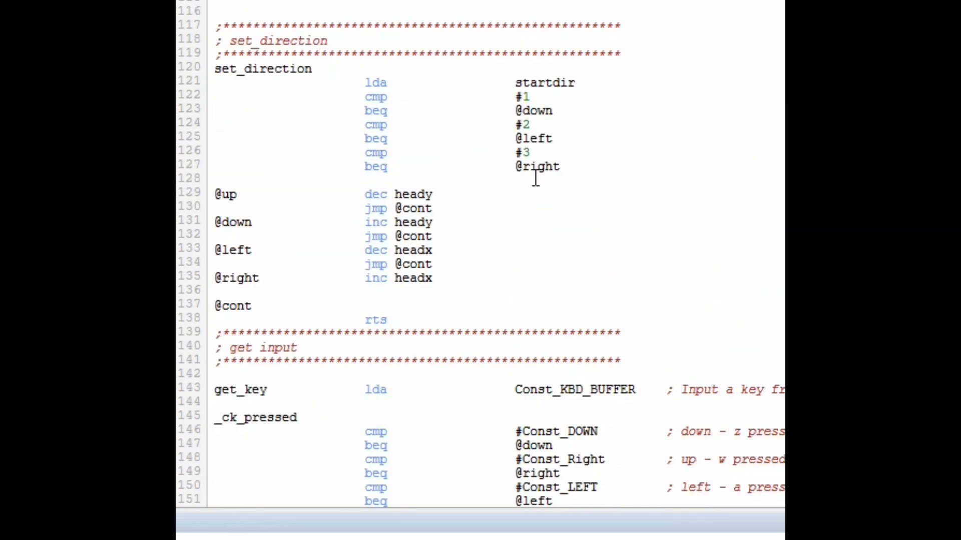
pyautogui.scroll(-3)
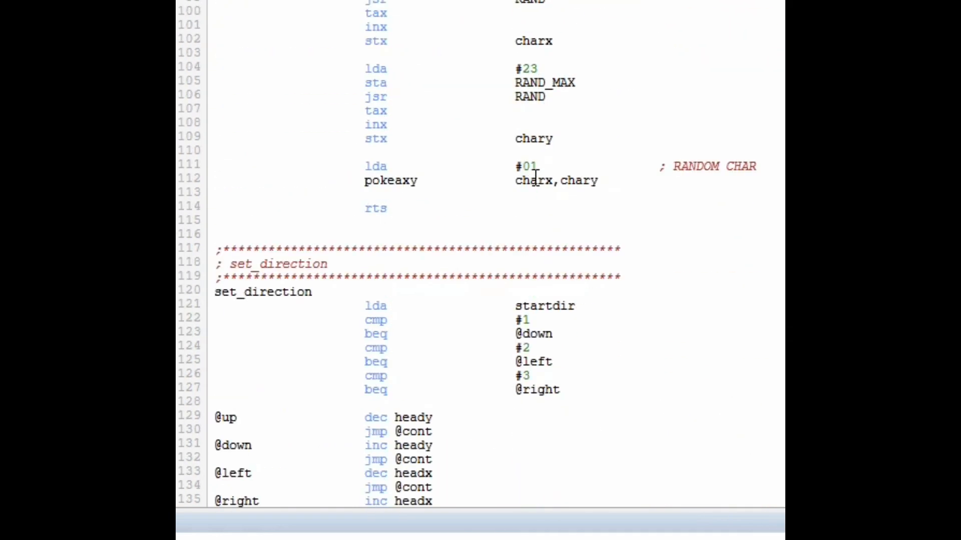
pyautogui.scroll(-3)
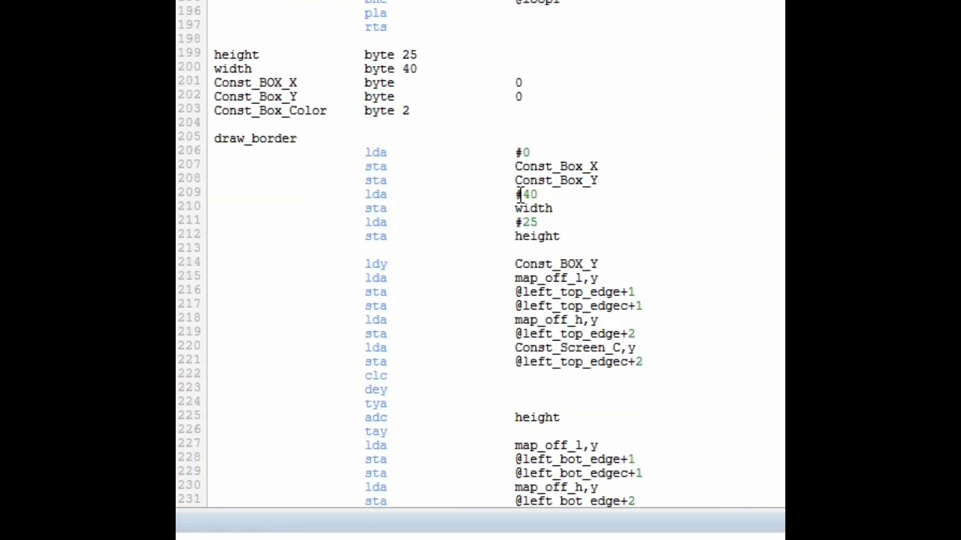
pyautogui.scroll(-3)
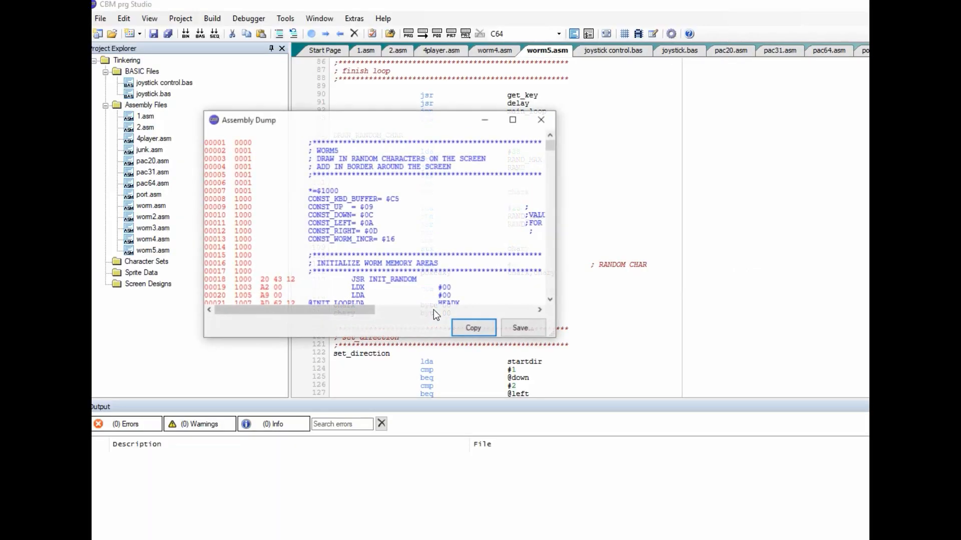
# Step: Close the Assembly Dump, run TINKERING.PRG in VICE, and start it with SYS
pyautogui.click(541, 120)
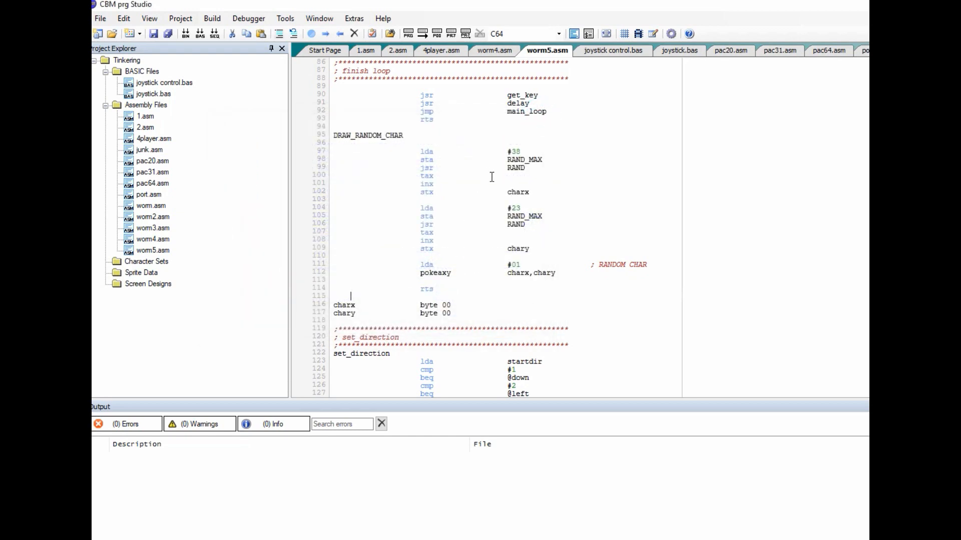
pyautogui.click(309, 33)
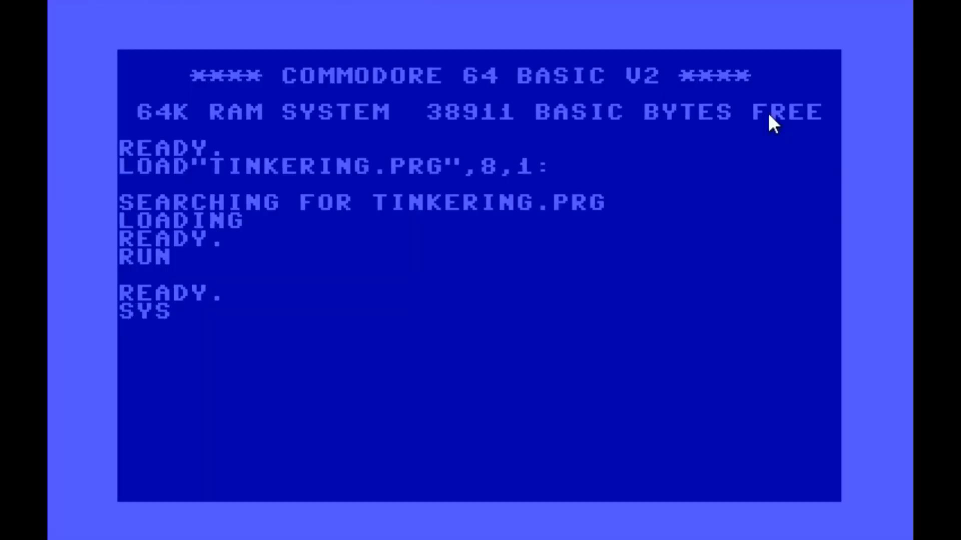
pyautogui.write(' 40')
pyautogui.press('Return')
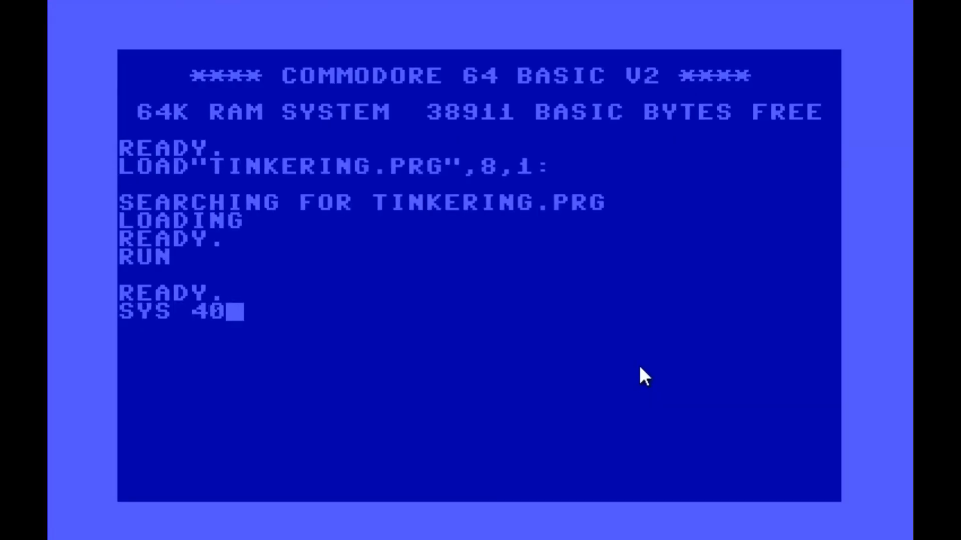
pyautogui.press('Return')
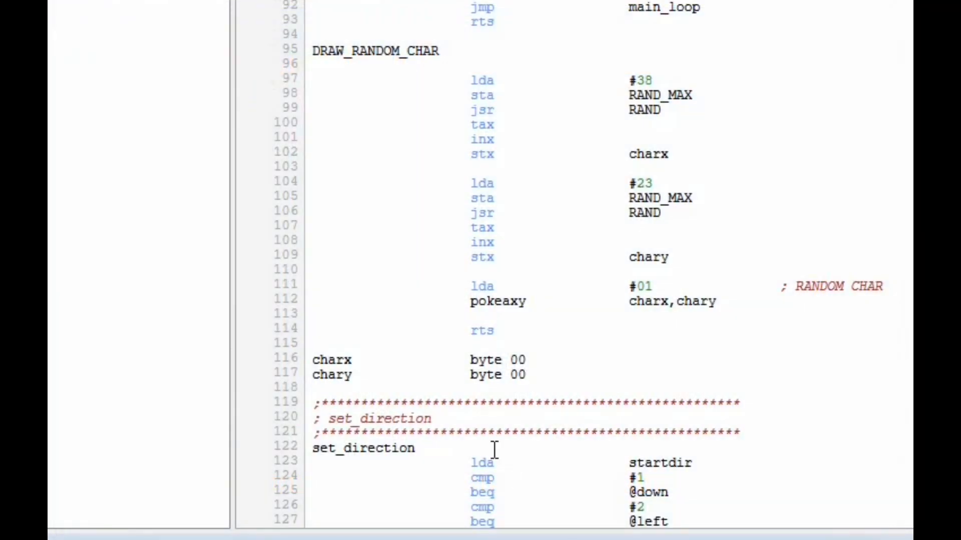
# Step: Change the delay routine's 'ldx #$20' to 'ldx #60', then build and run worm5.asm in VICE
pyautogui.scroll(-3)
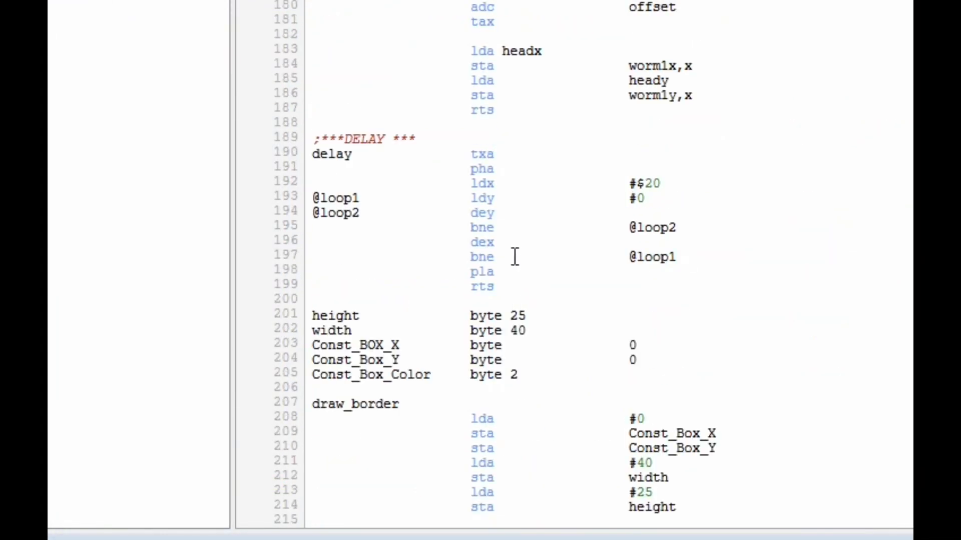
pyautogui.moveTo(827, 272)
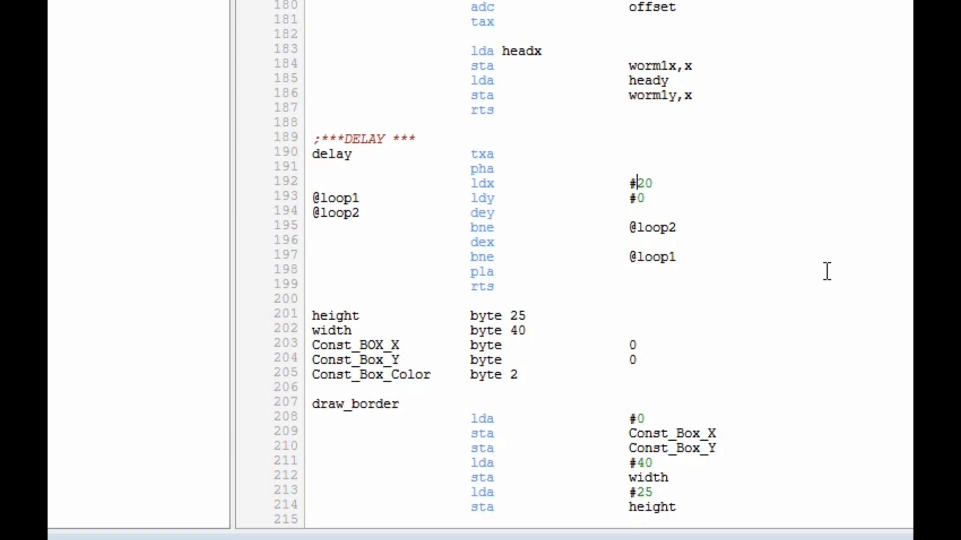
pyautogui.write('10')
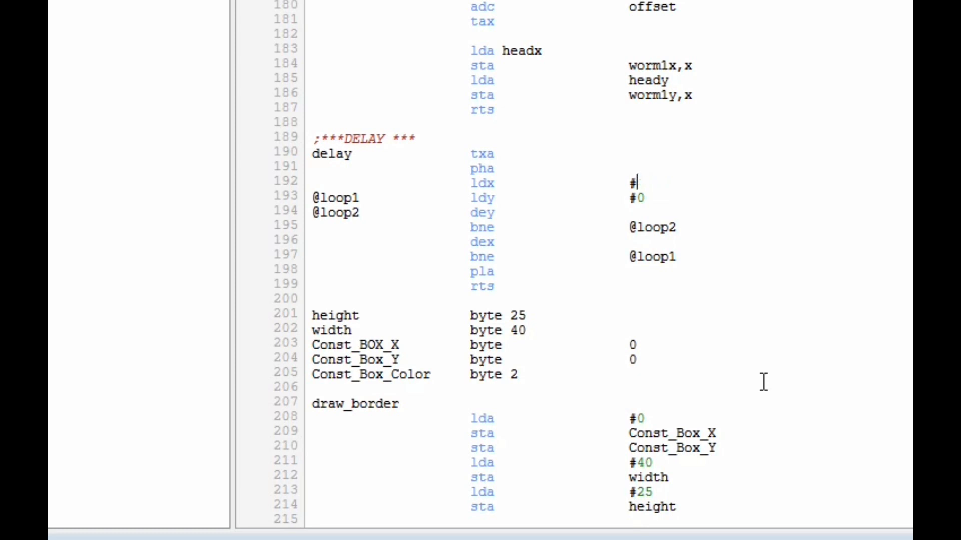
pyautogui.write('60')
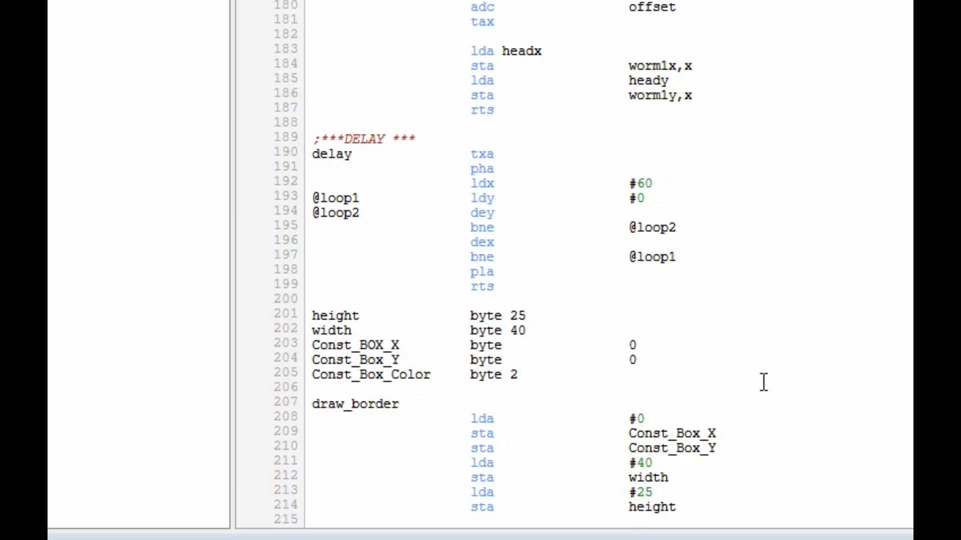
pyautogui.click(649, 183)
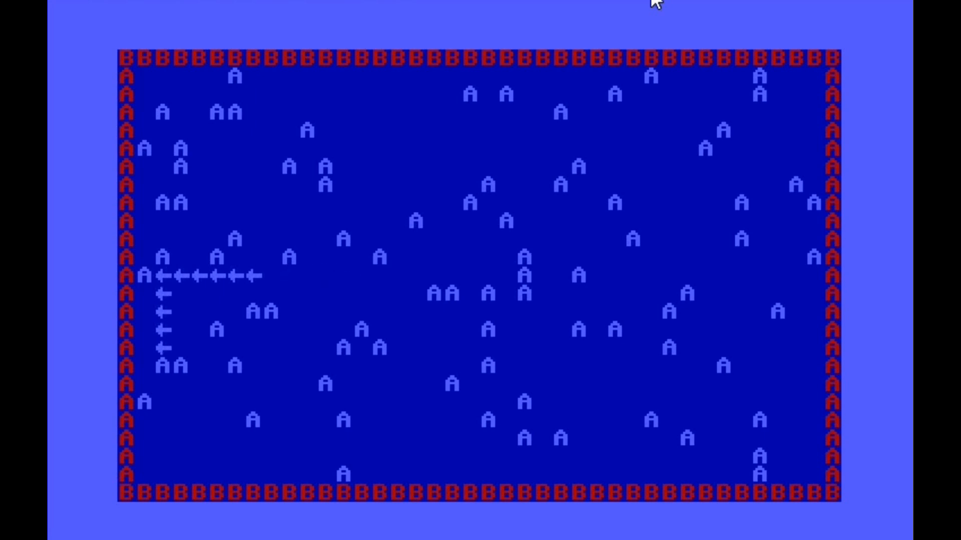
pyautogui.moveTo(414, 188)
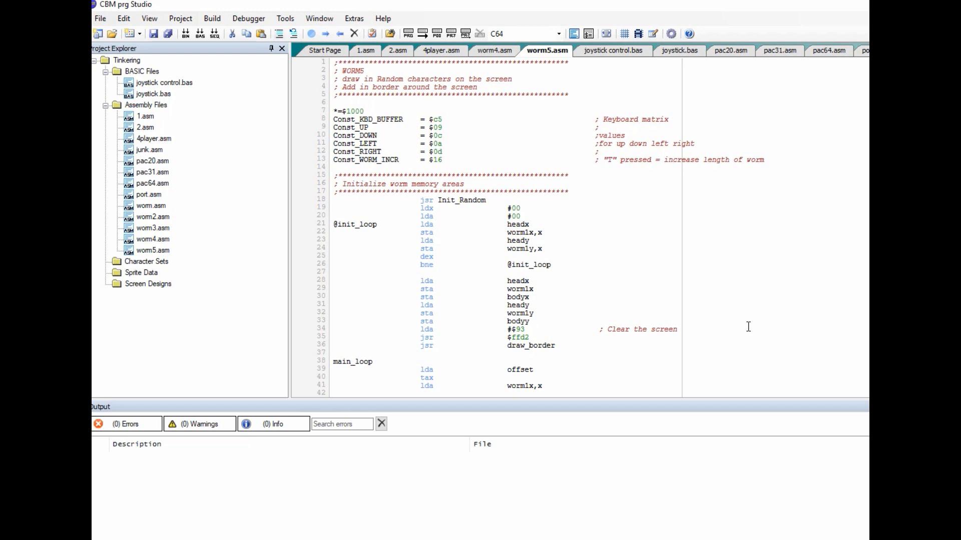
pyautogui.scroll(-3)
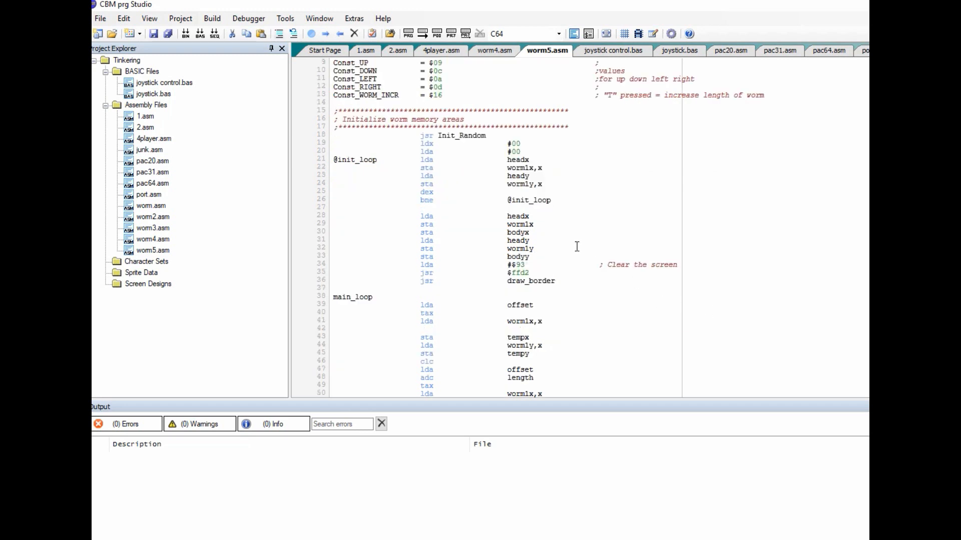